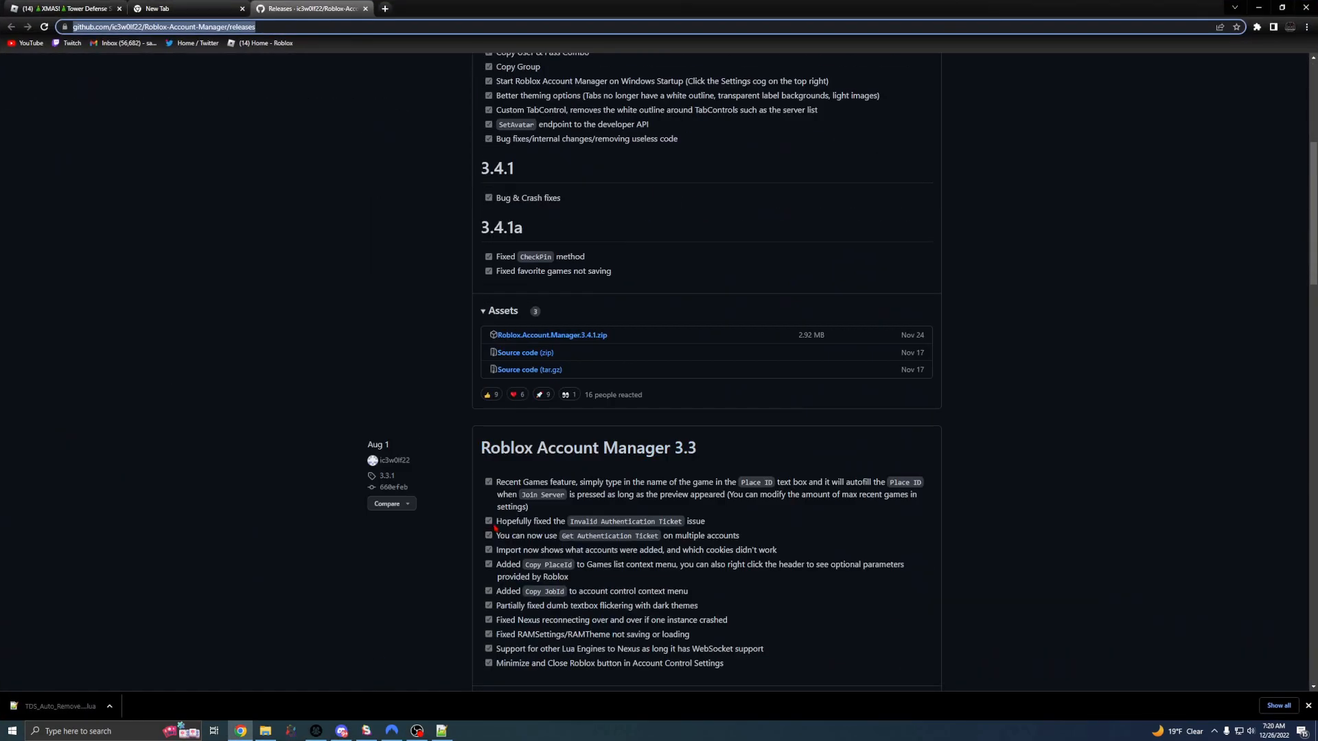
mouse_move(552, 335)
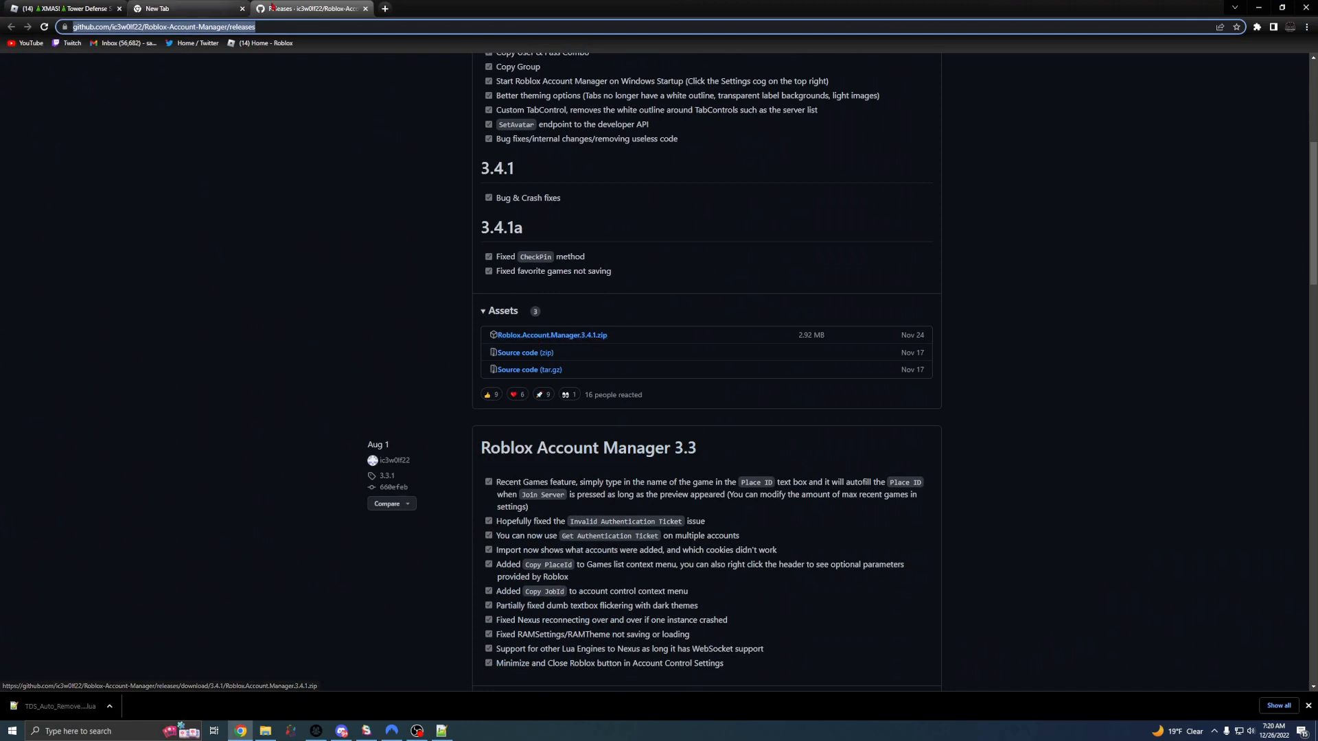
Download Roblox.Account.Manager.3.4.1.zip from the 3.4.1 release assets
click(332, 731)
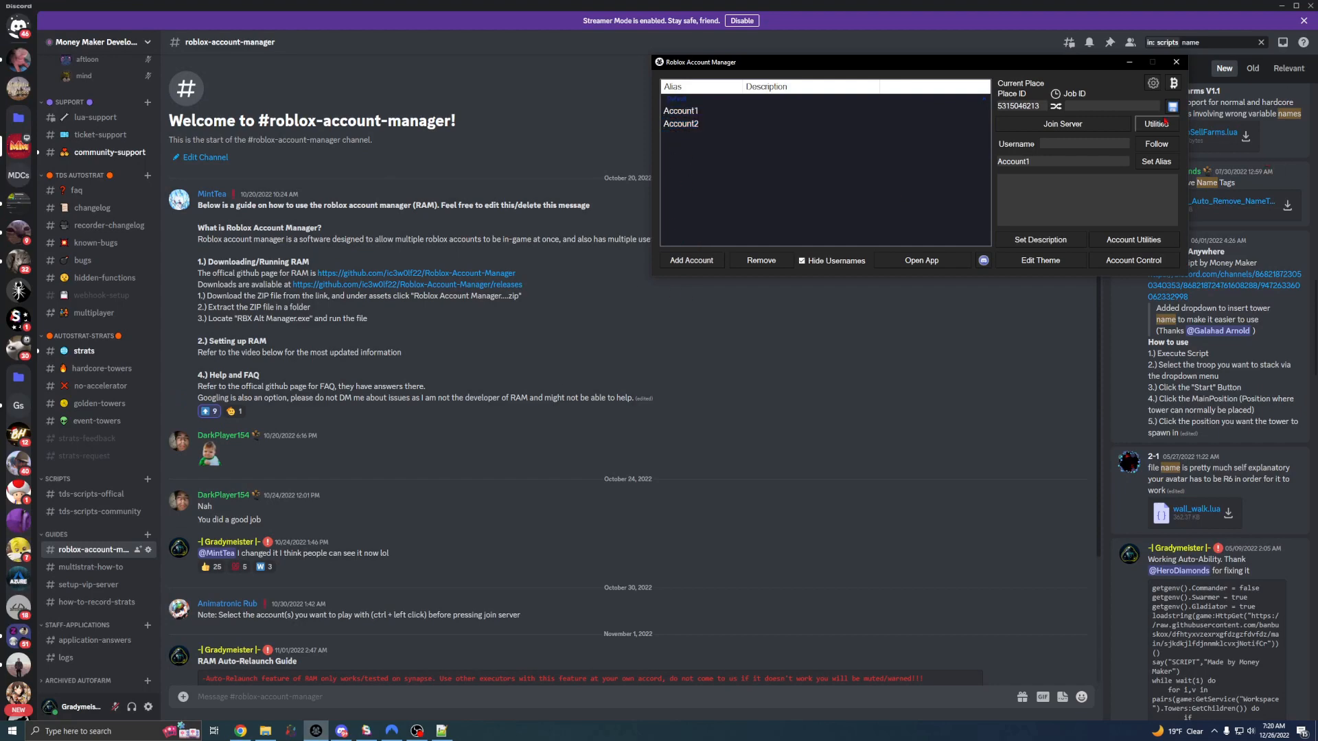
Show the Utilities window's Servers browser, then its Watcher settings with Roblox Watcher enabled
click(1156, 123)
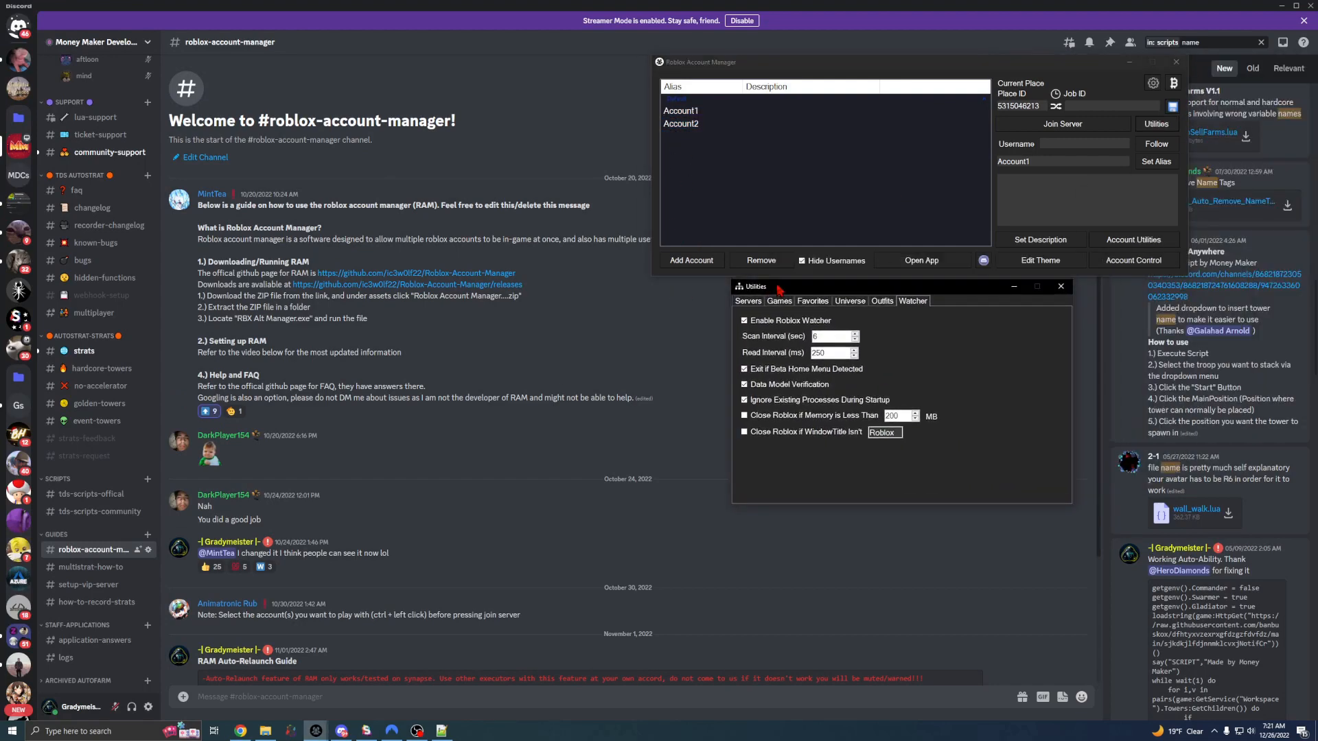
click(668, 302)
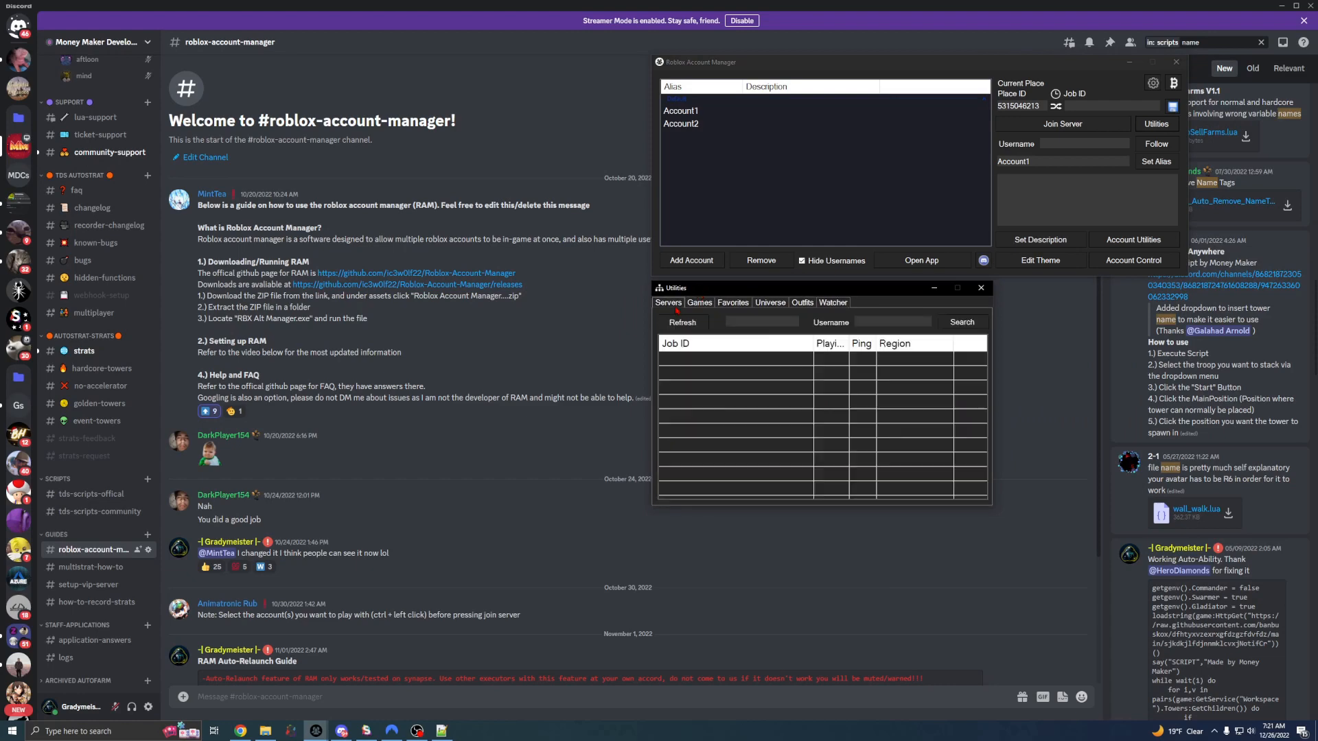
click(832, 302)
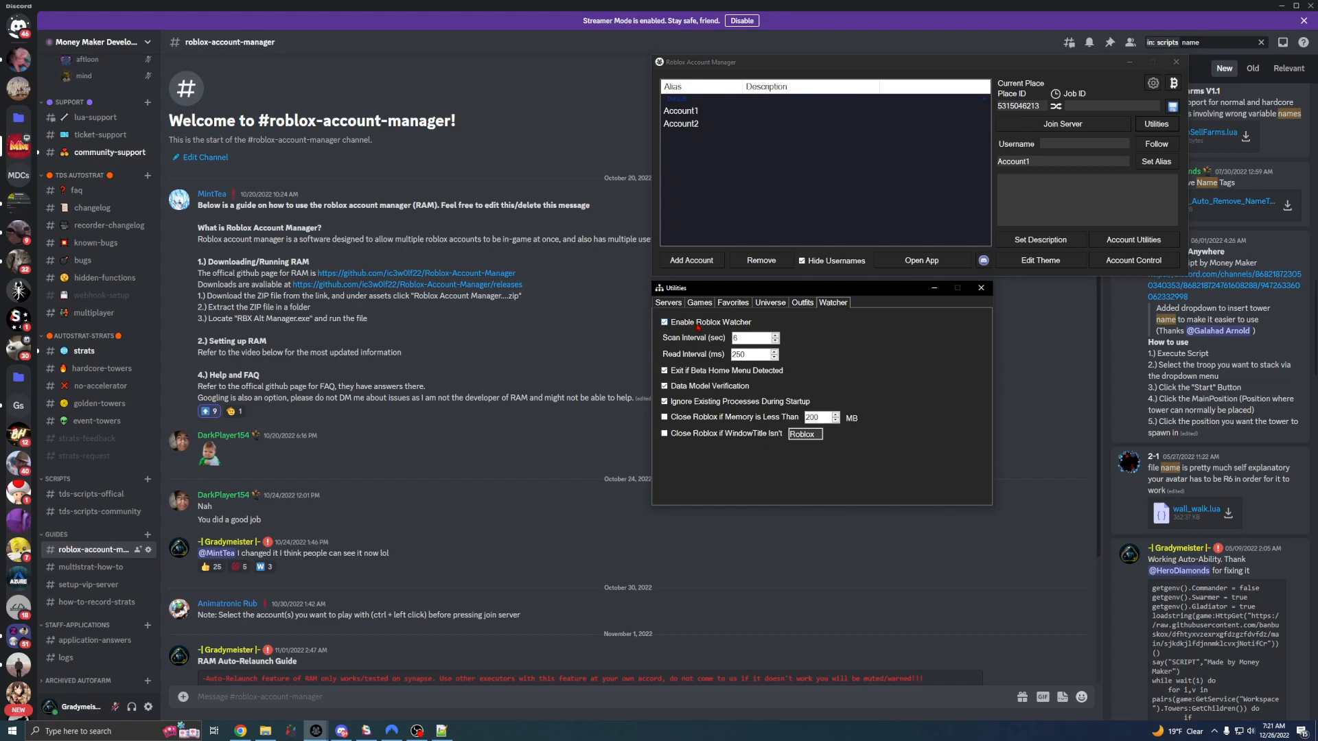
mouse_move(980, 288)
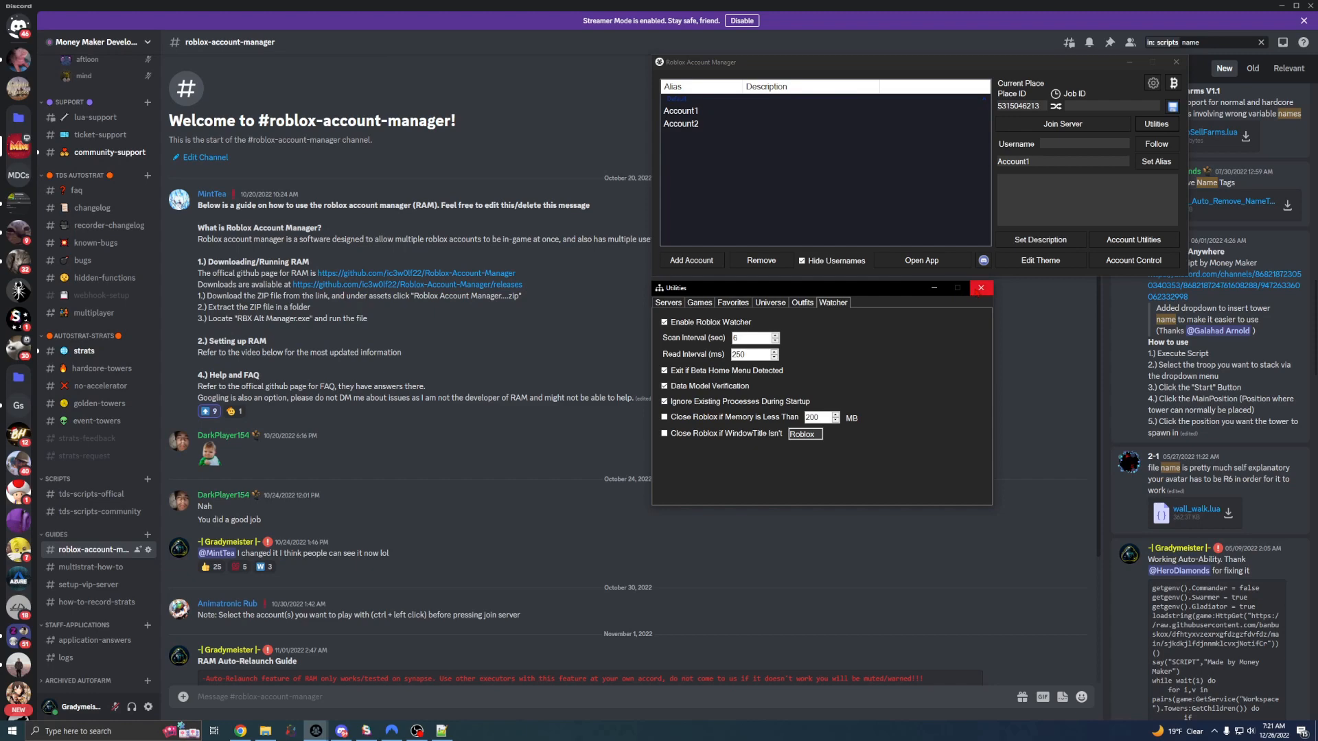
mouse_move(980, 289)
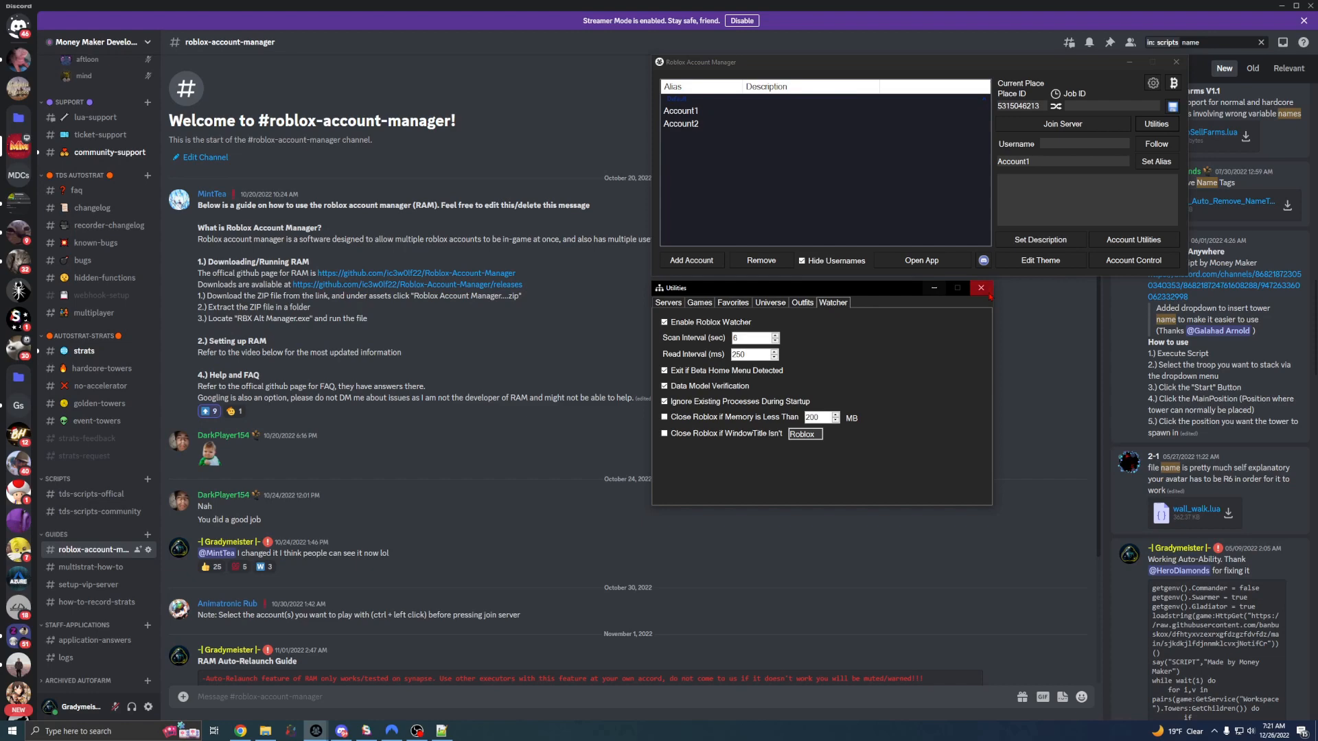
Close Utilities and show Account Control's Settings with relaunch, launcher delay and auto-close options
click(981, 288)
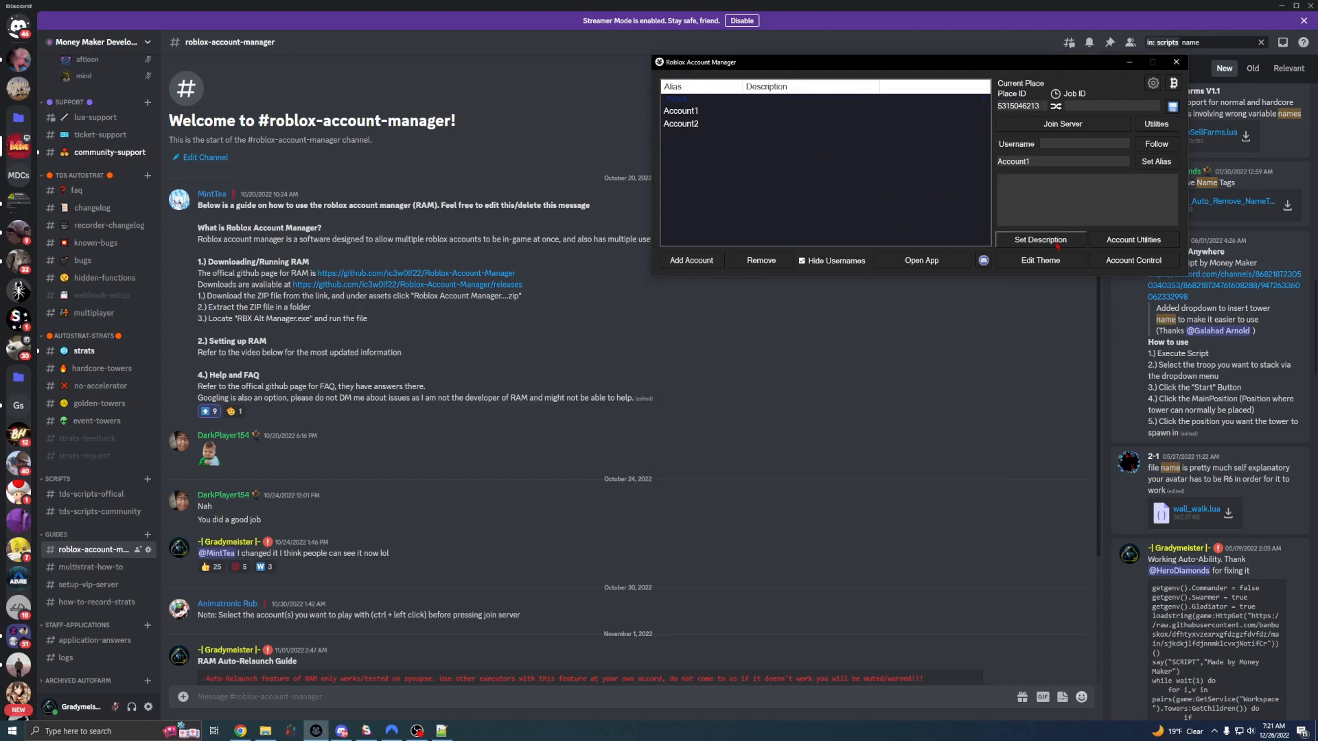
click(1134, 261)
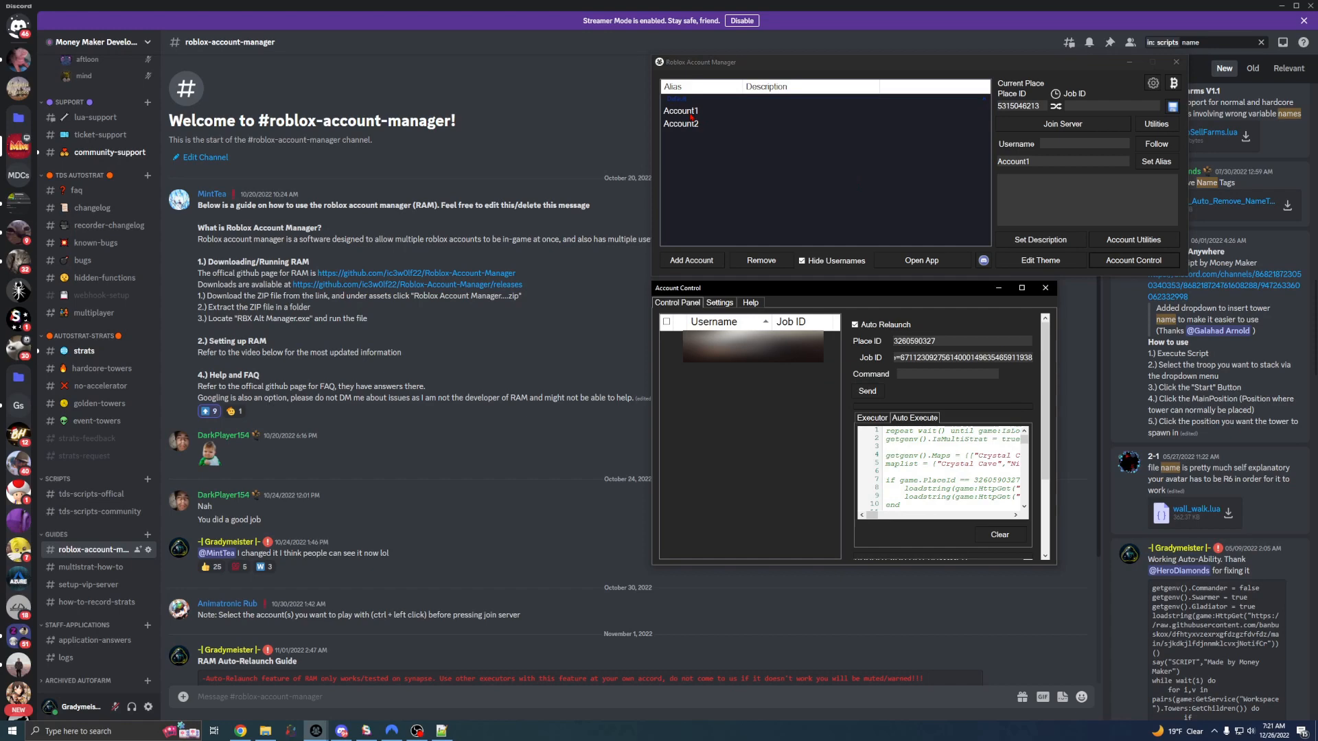
click(681, 110)
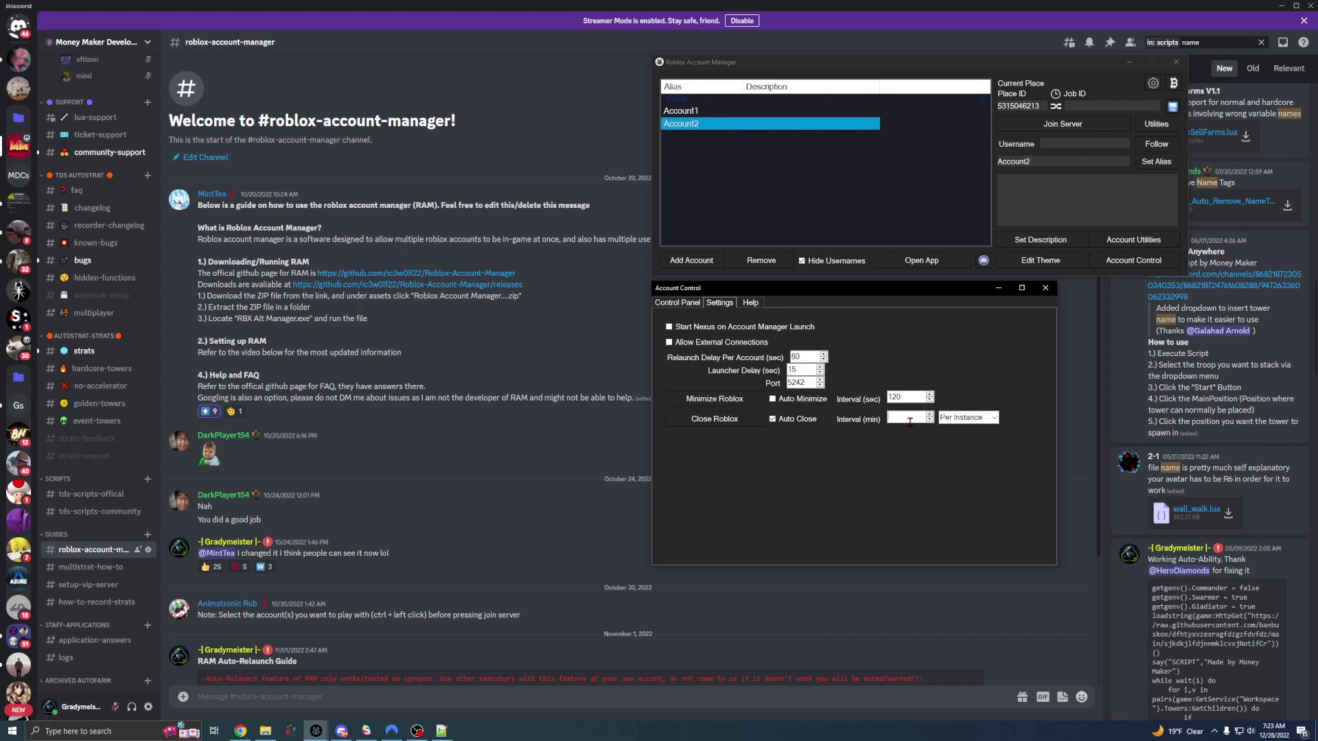
Set the Auto Close Interval to 16 minutes per instance and reposition the Account Control window
text(25)
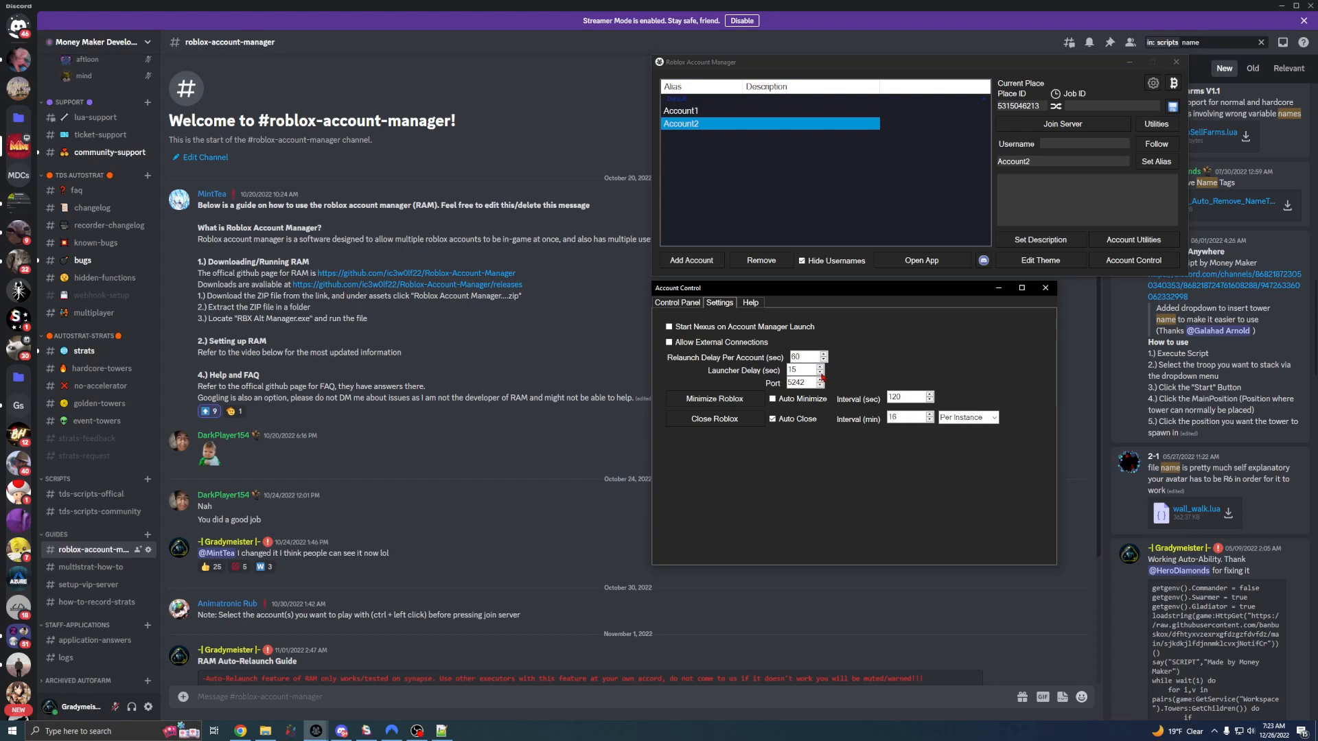
click(1021, 289)
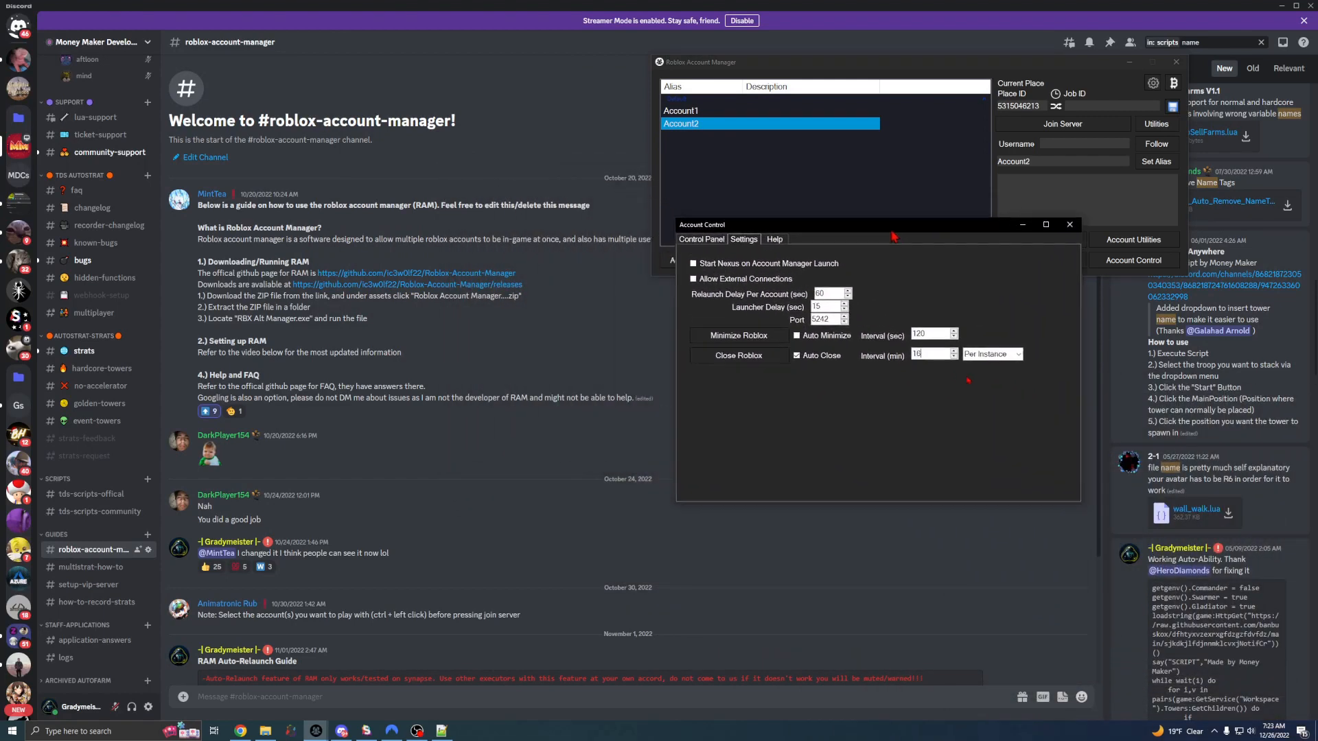
drag(879, 223, 997, 368)
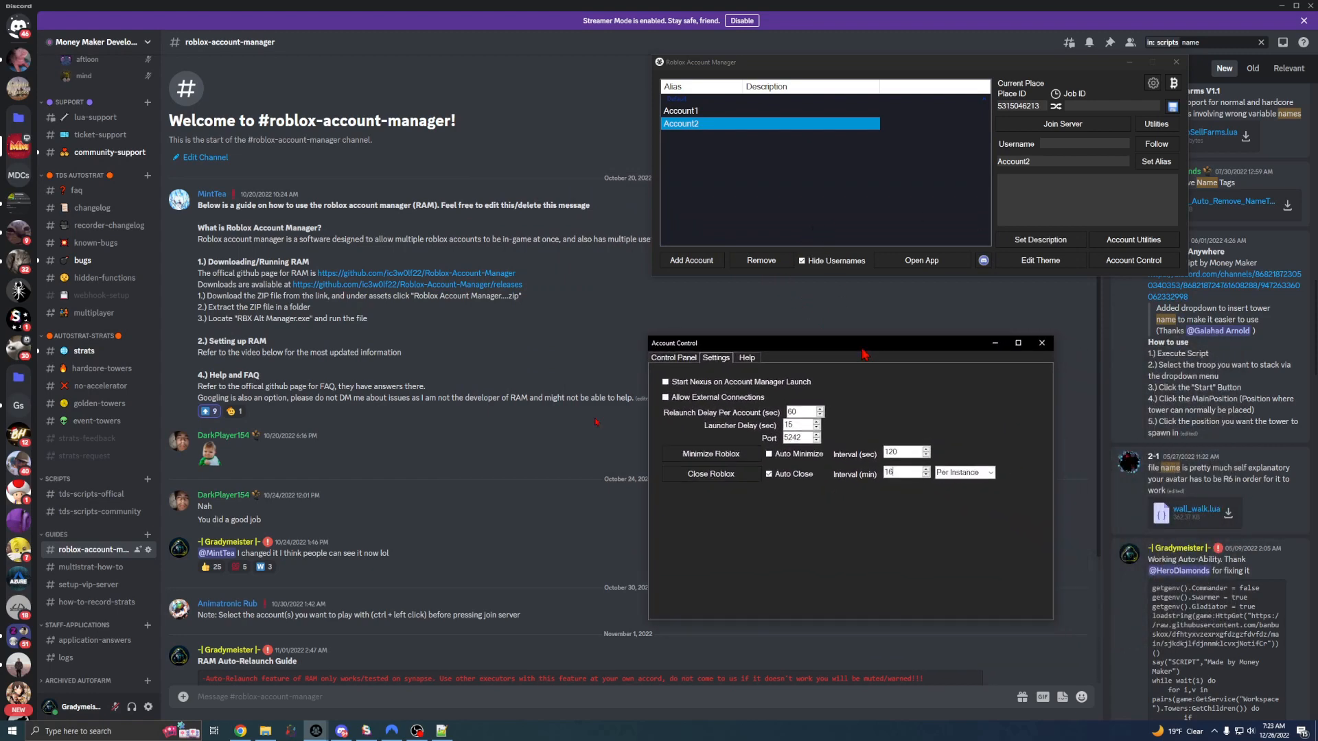
drag(863, 354, 802, 246)
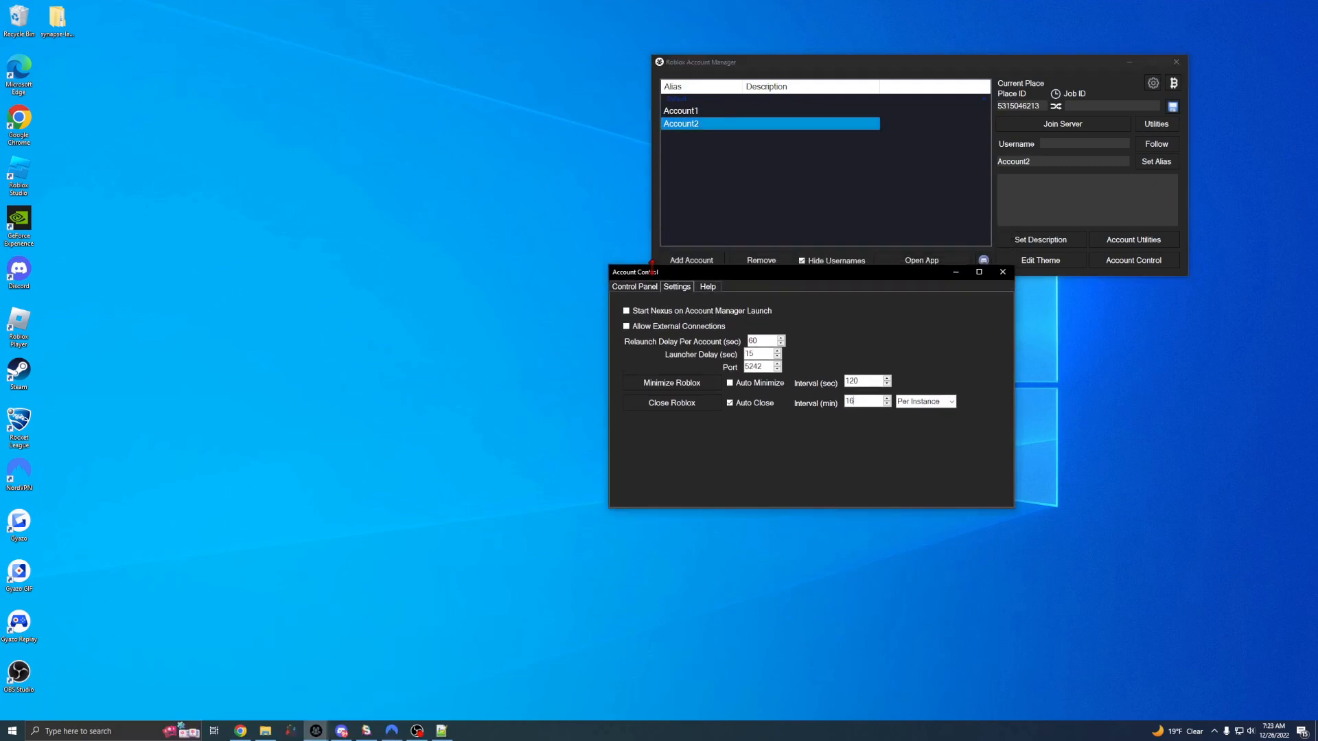
View the Account Control help notes and download Nexus.lua into the manager's folder
click(707, 297)
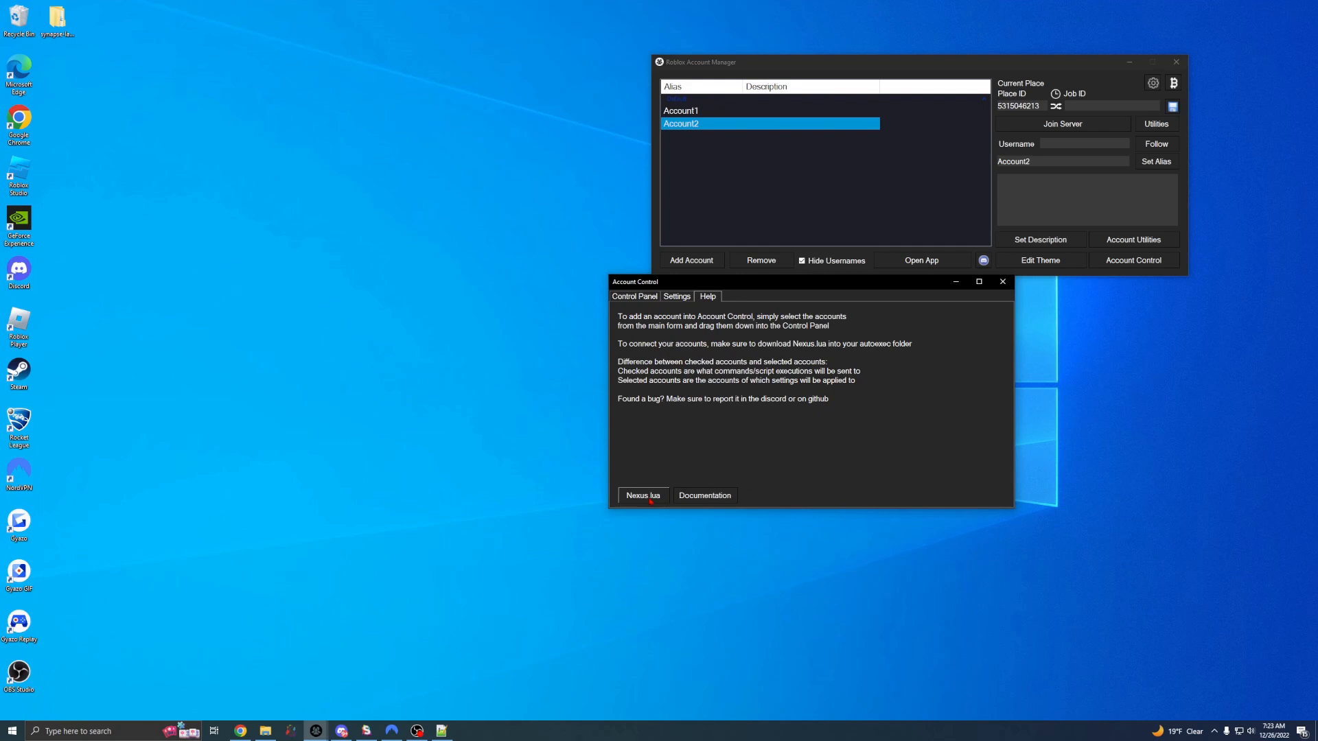
click(643, 496)
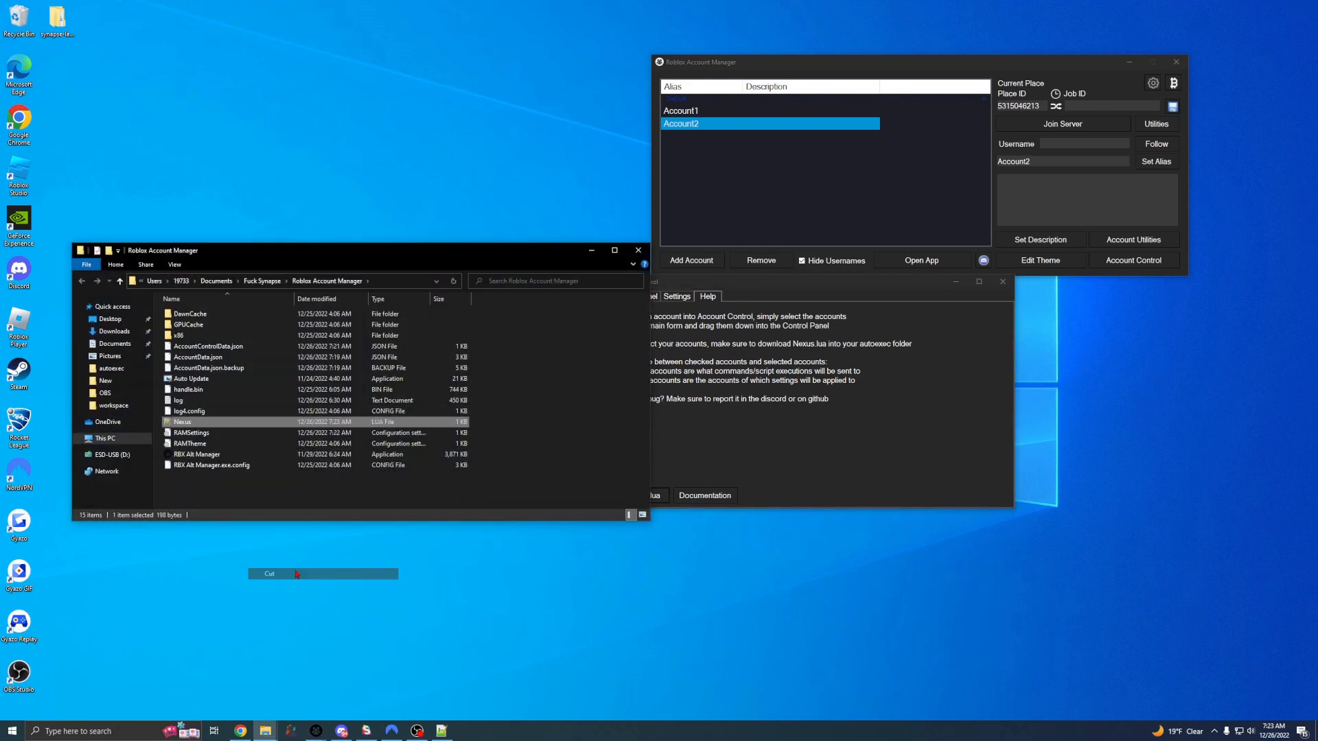
Cut Nexus.lua for moving to Synapse autoexec and view the auto-close script in Notepad
click(111, 368)
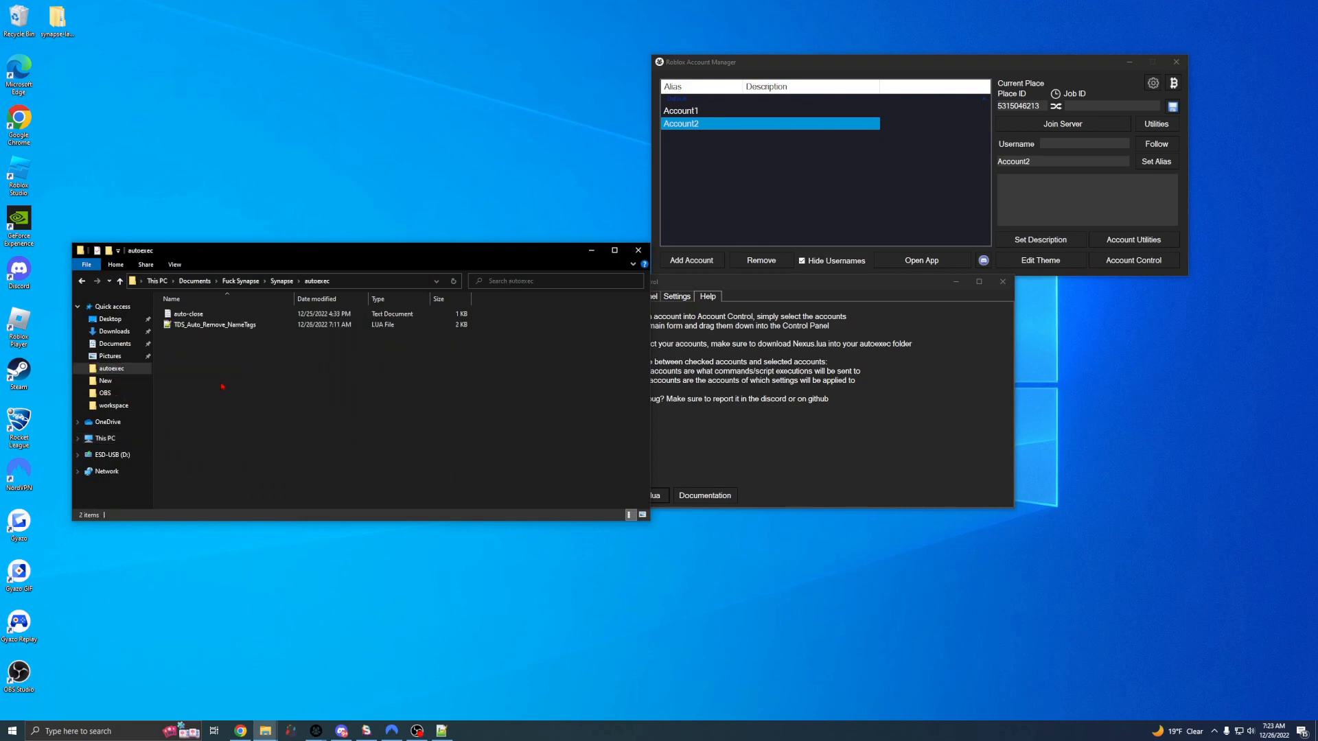
double_click(187, 313)
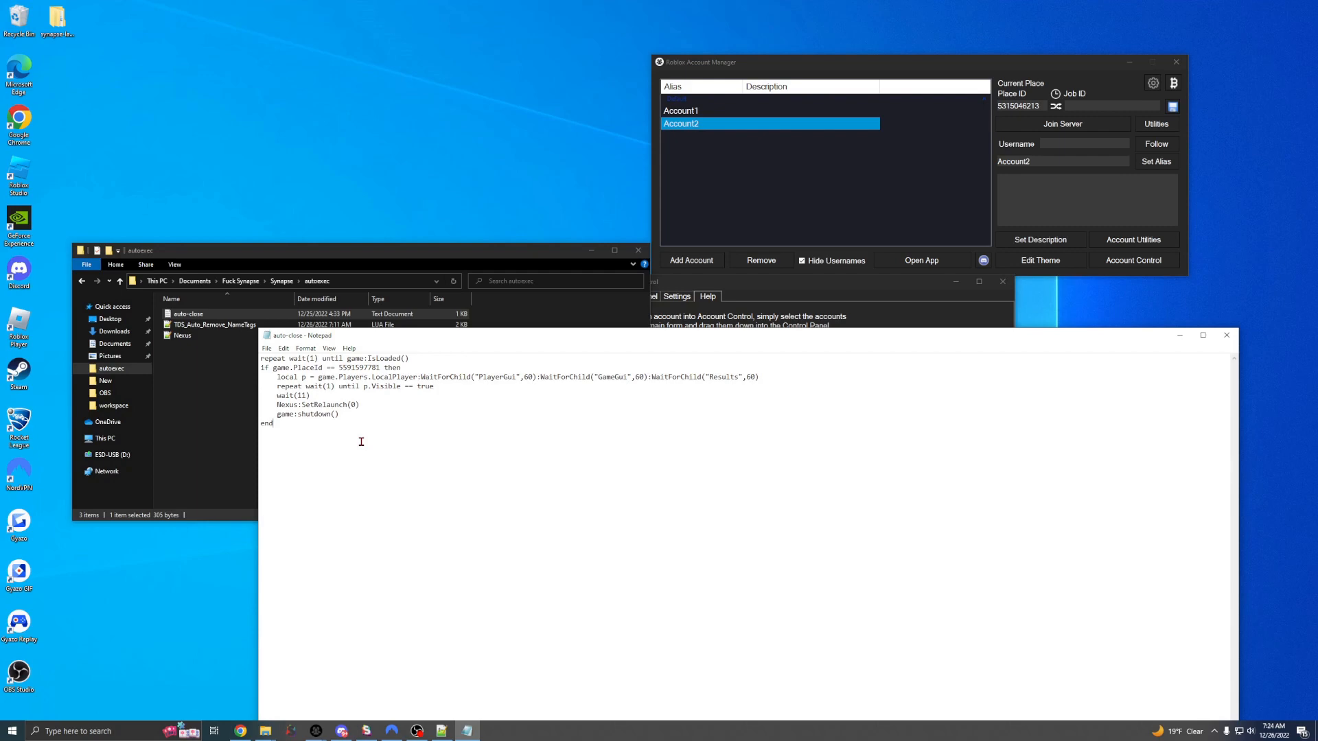
mouse_move(396, 438)
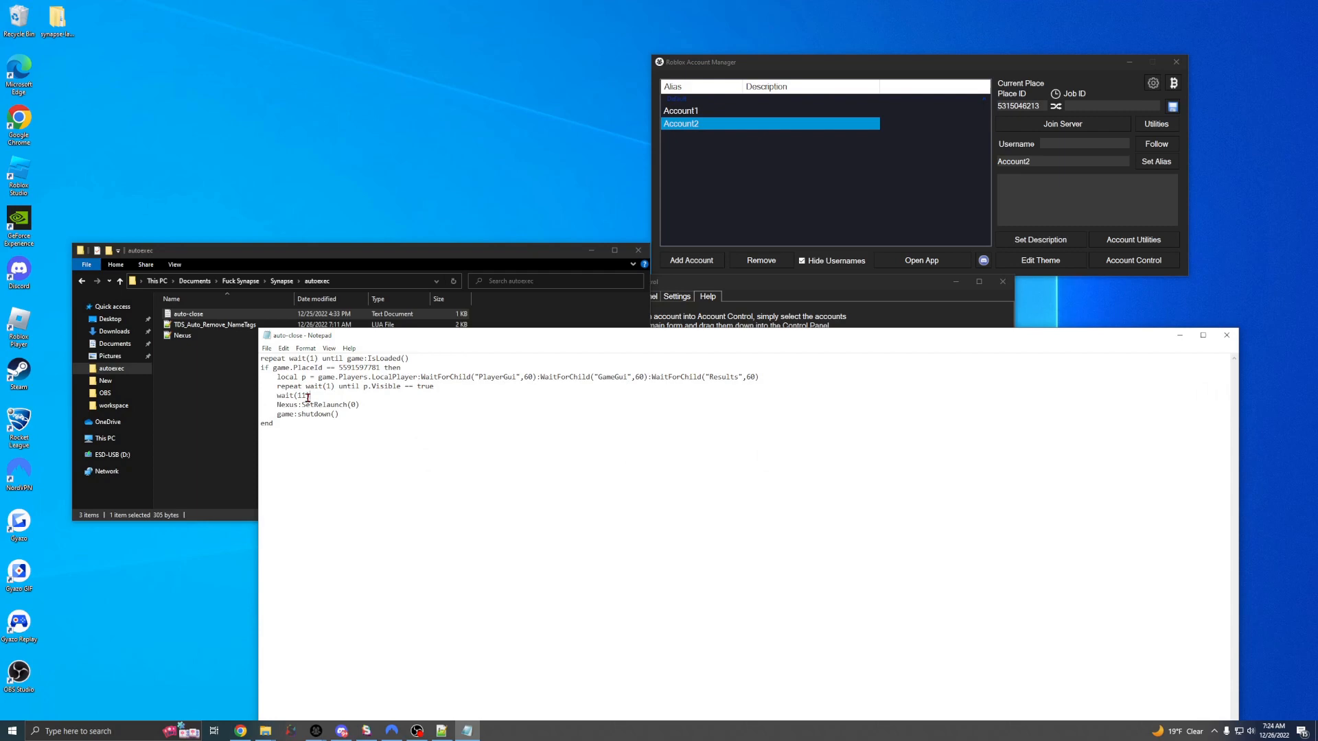
mouse_move(350, 462)
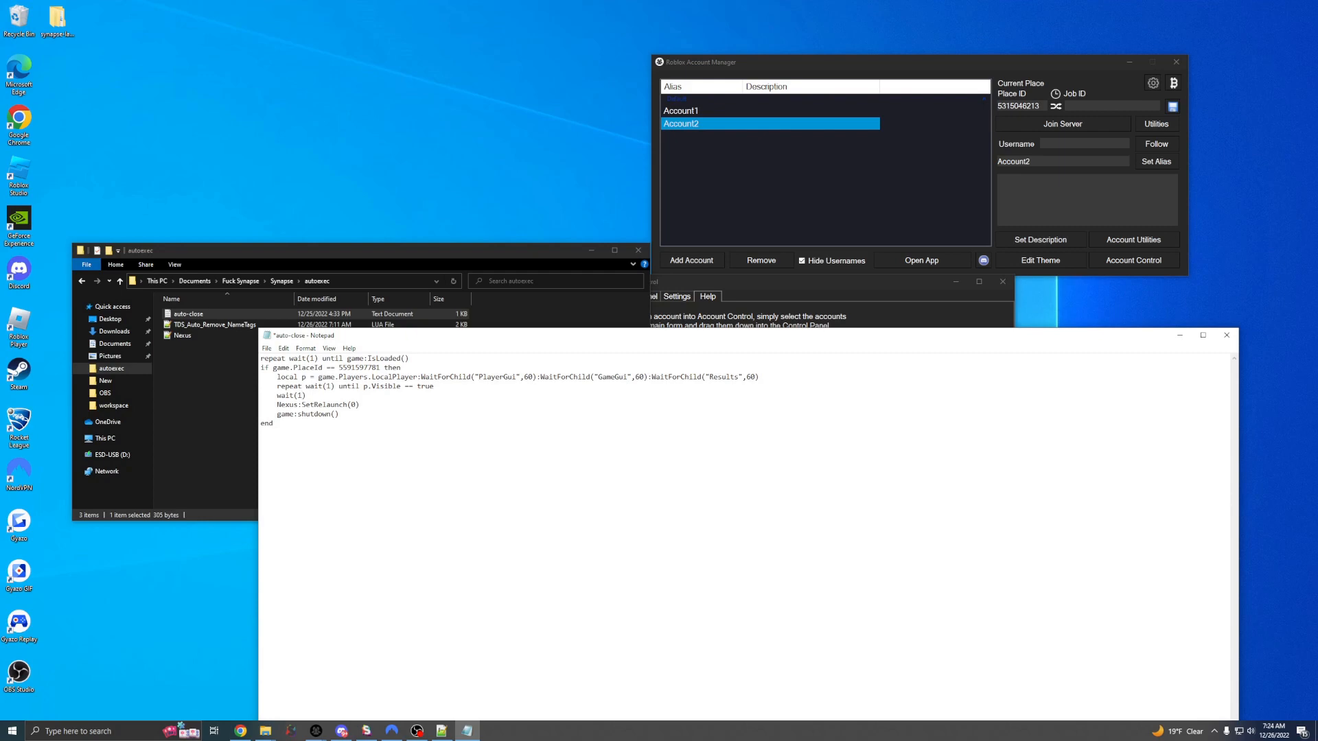
Edit wait(1) to wait(11), then close the auto-close script discarding the change
text(1)
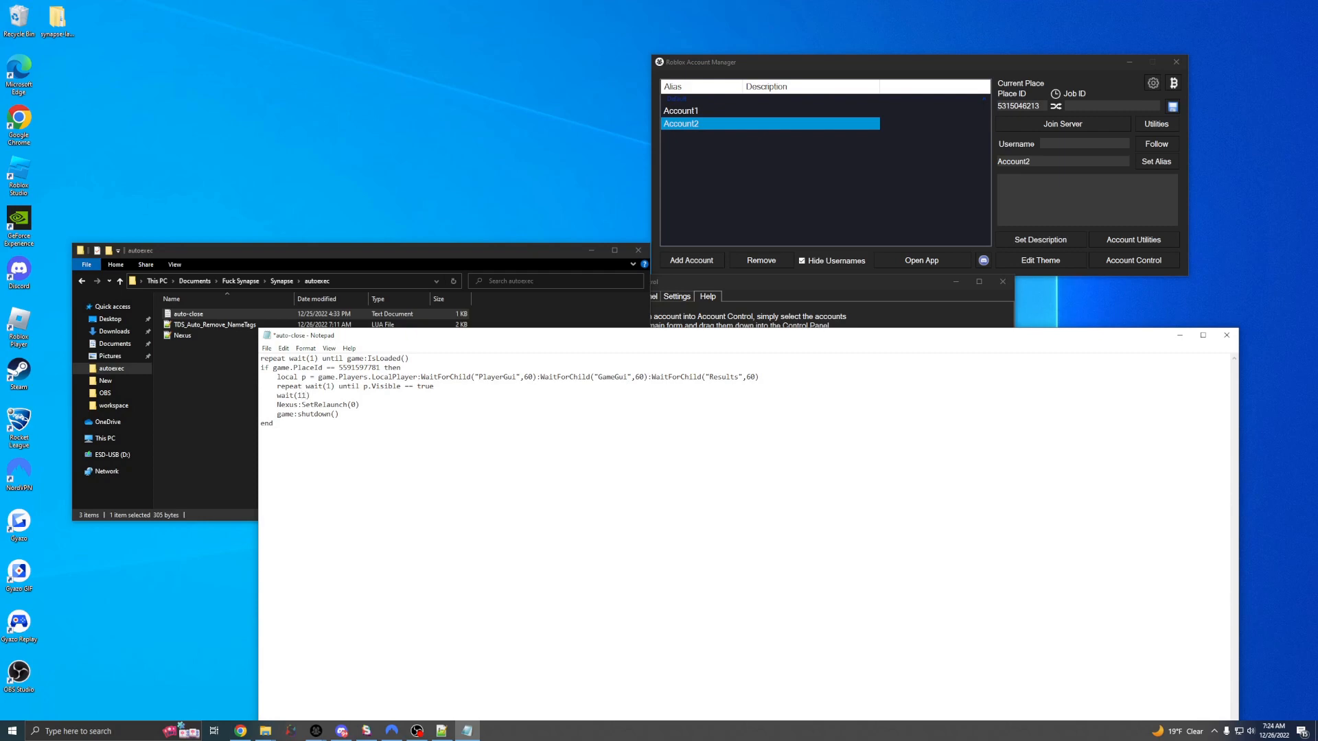
click(1228, 335)
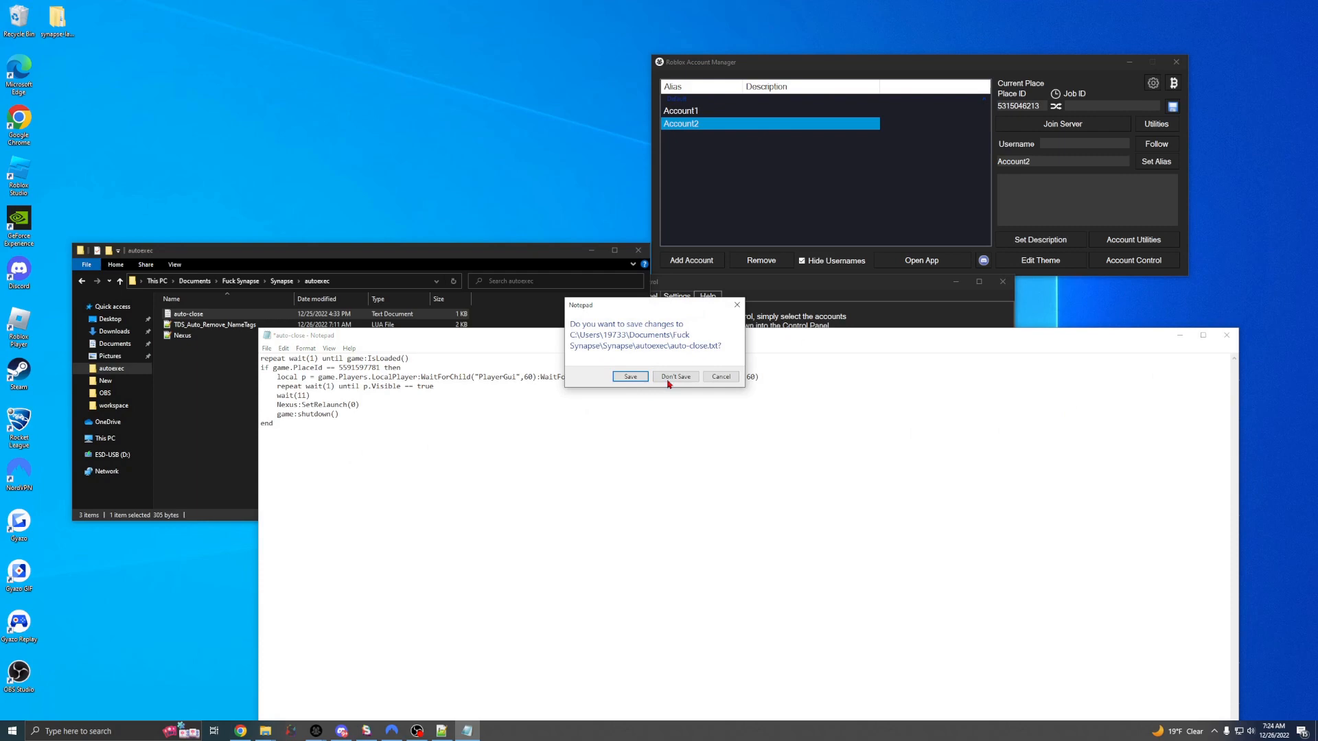
click(675, 376)
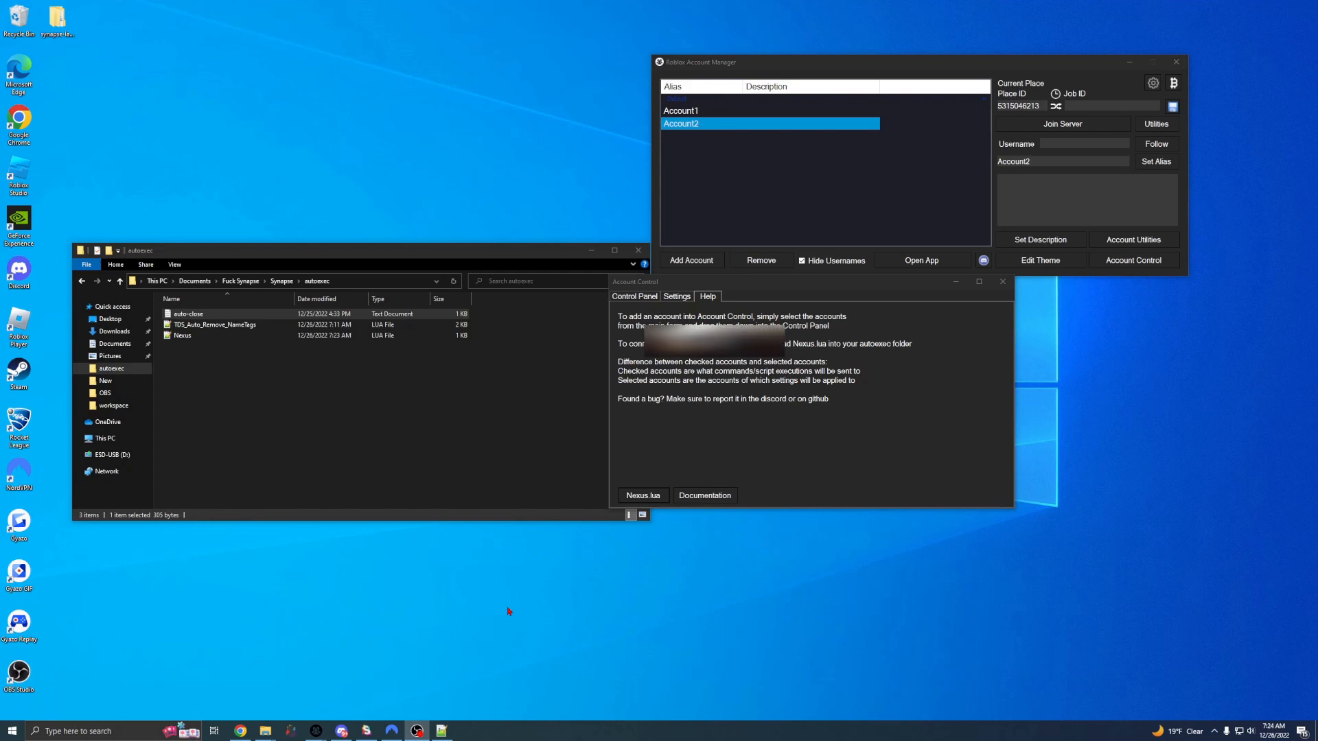
Move VIP_gScout_Multistrat_V2 into autoexec briefly, then bring it back to the Synapse folder
click(635, 297)
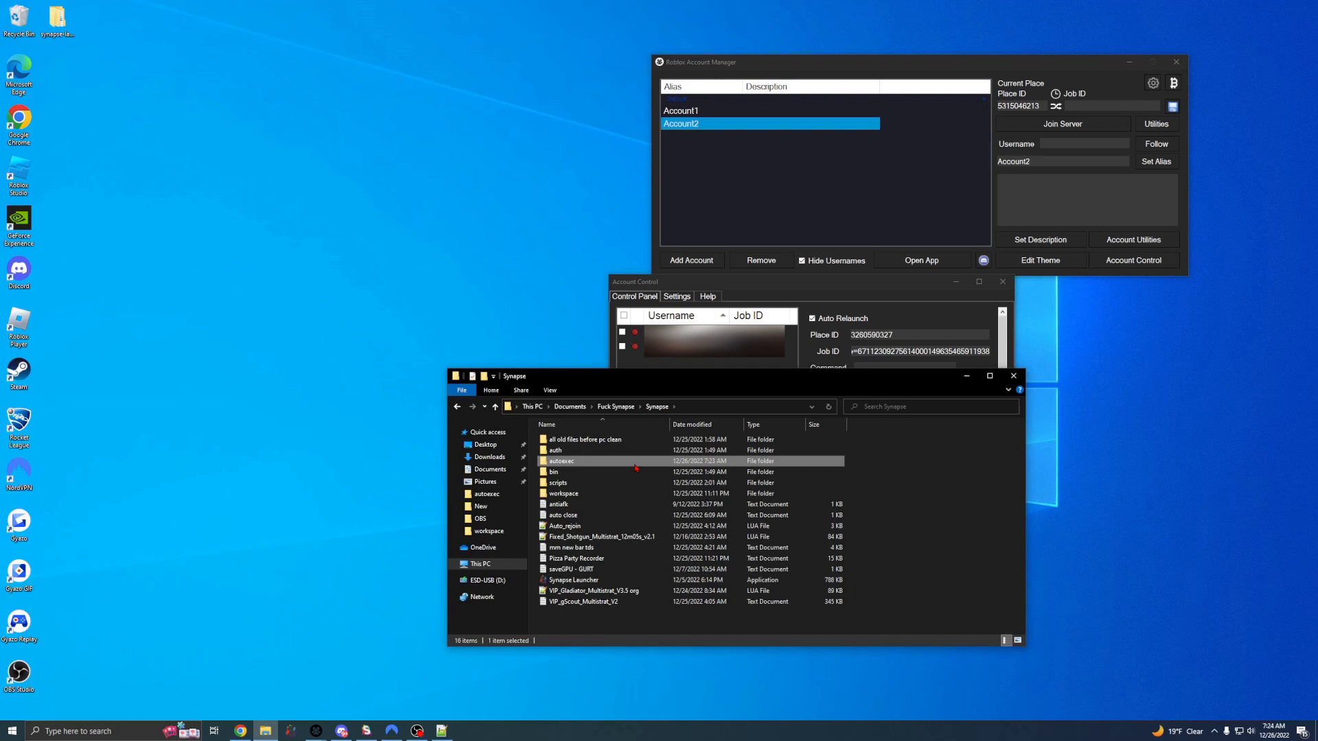
mouse_move(604, 574)
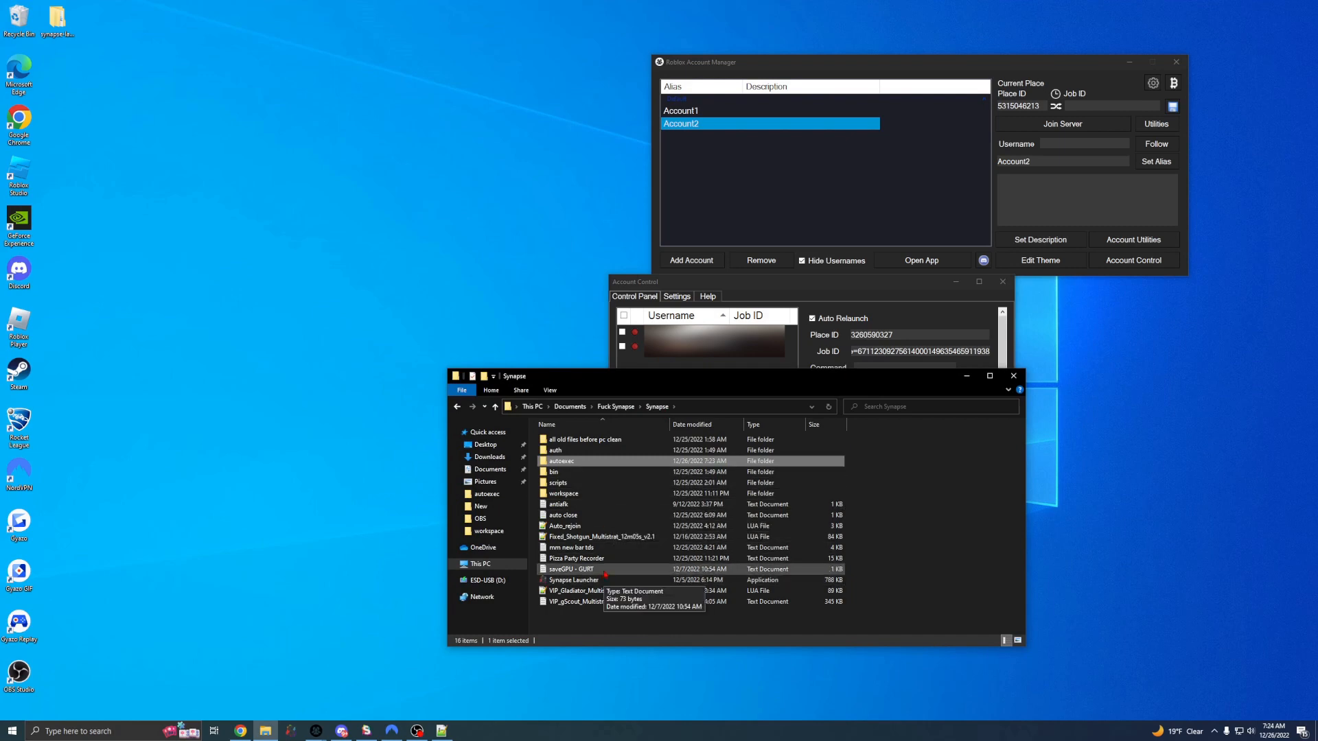
click(582, 601)
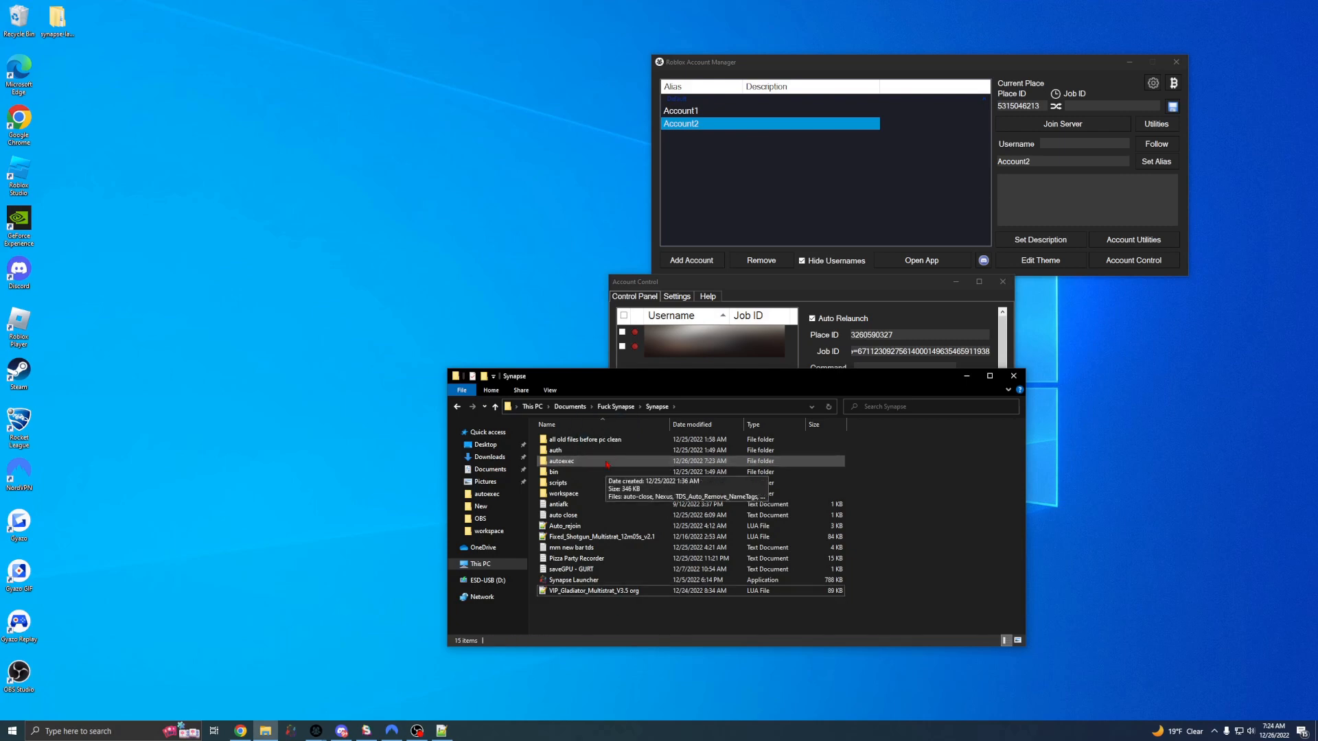
double_click(561, 461)
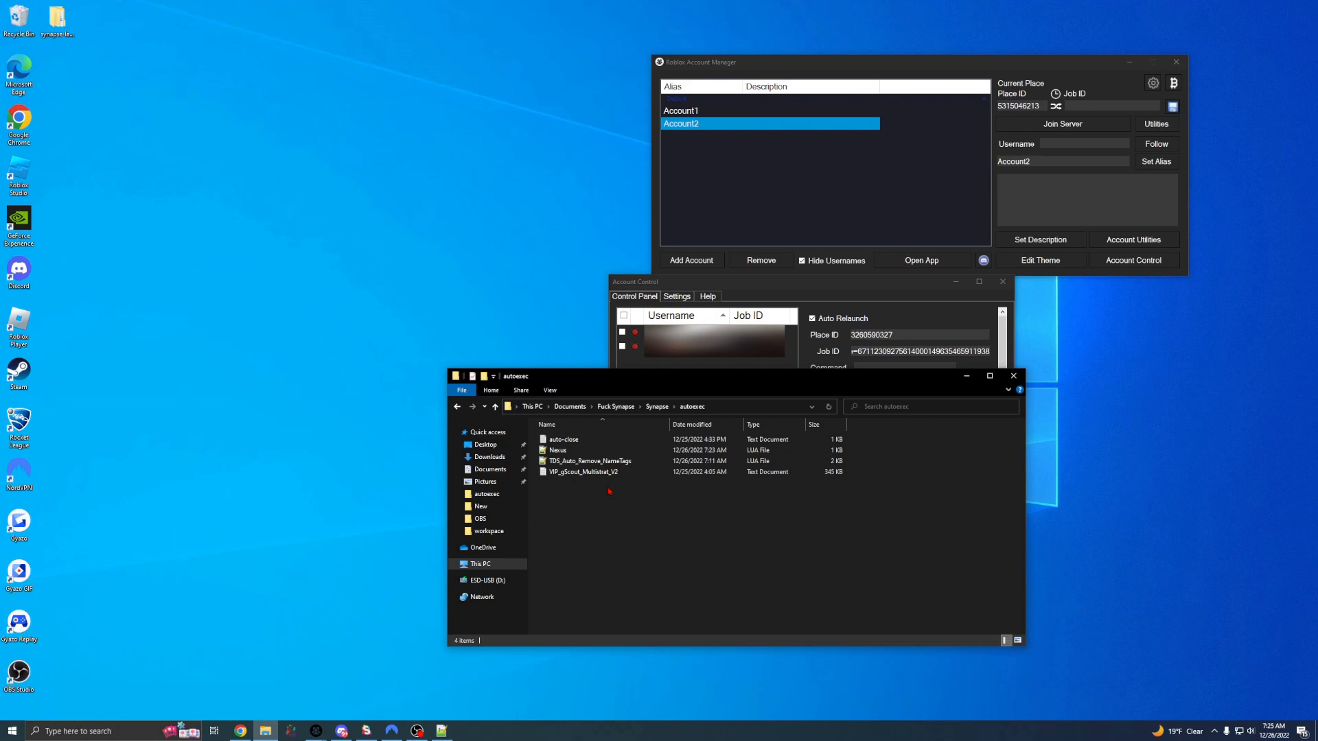
click(584, 473)
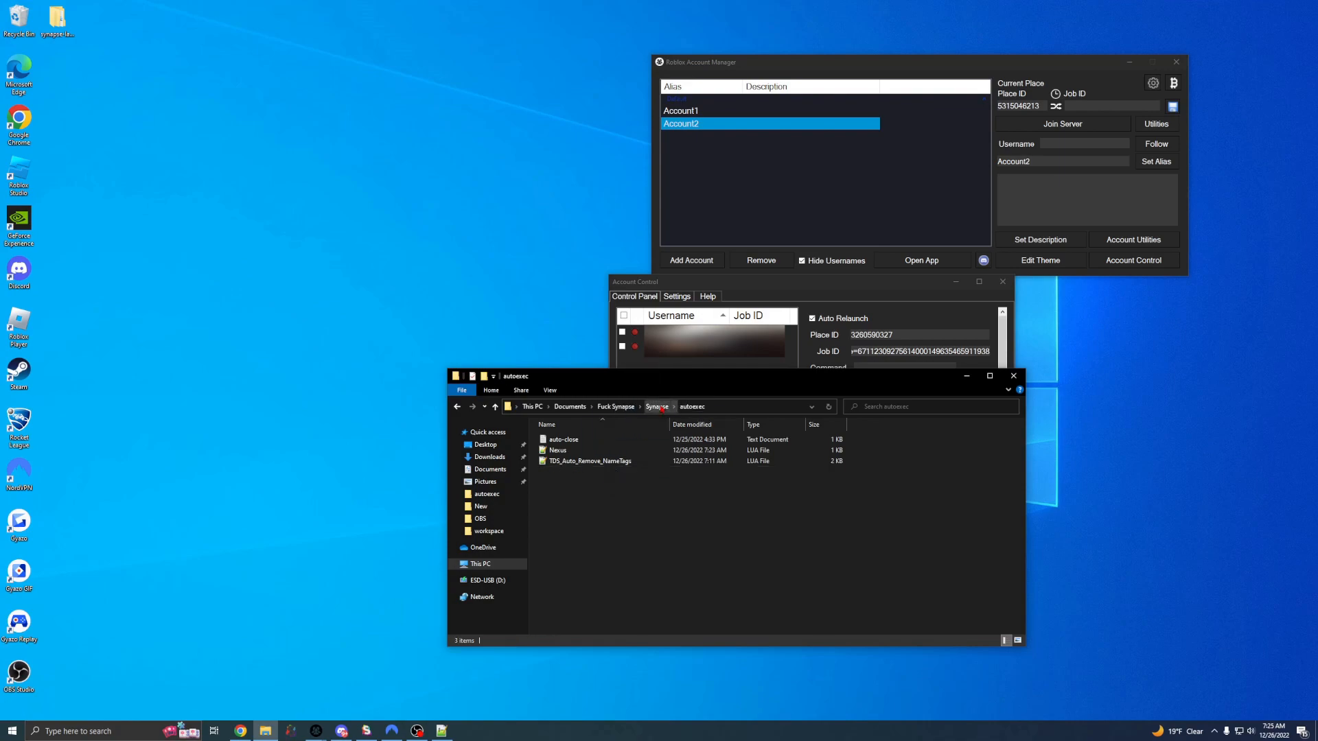
click(656, 407)
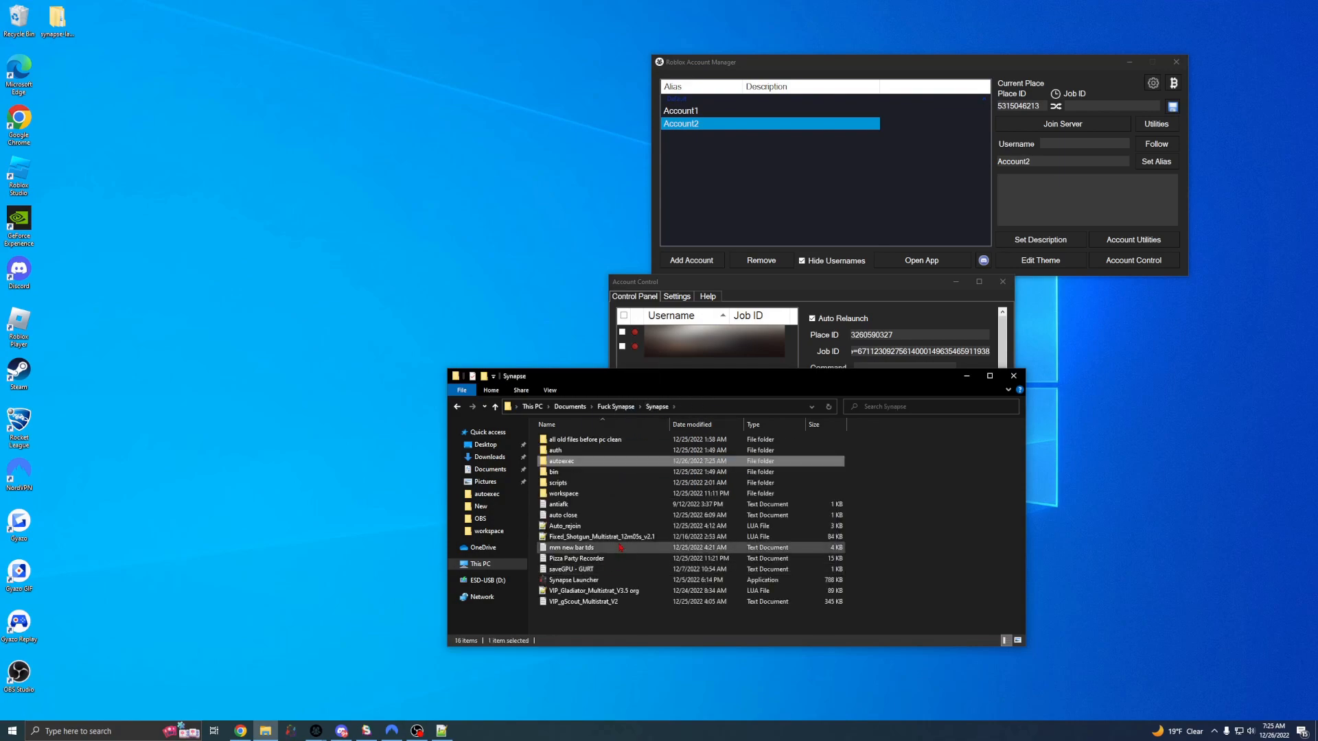
double_click(585, 535)
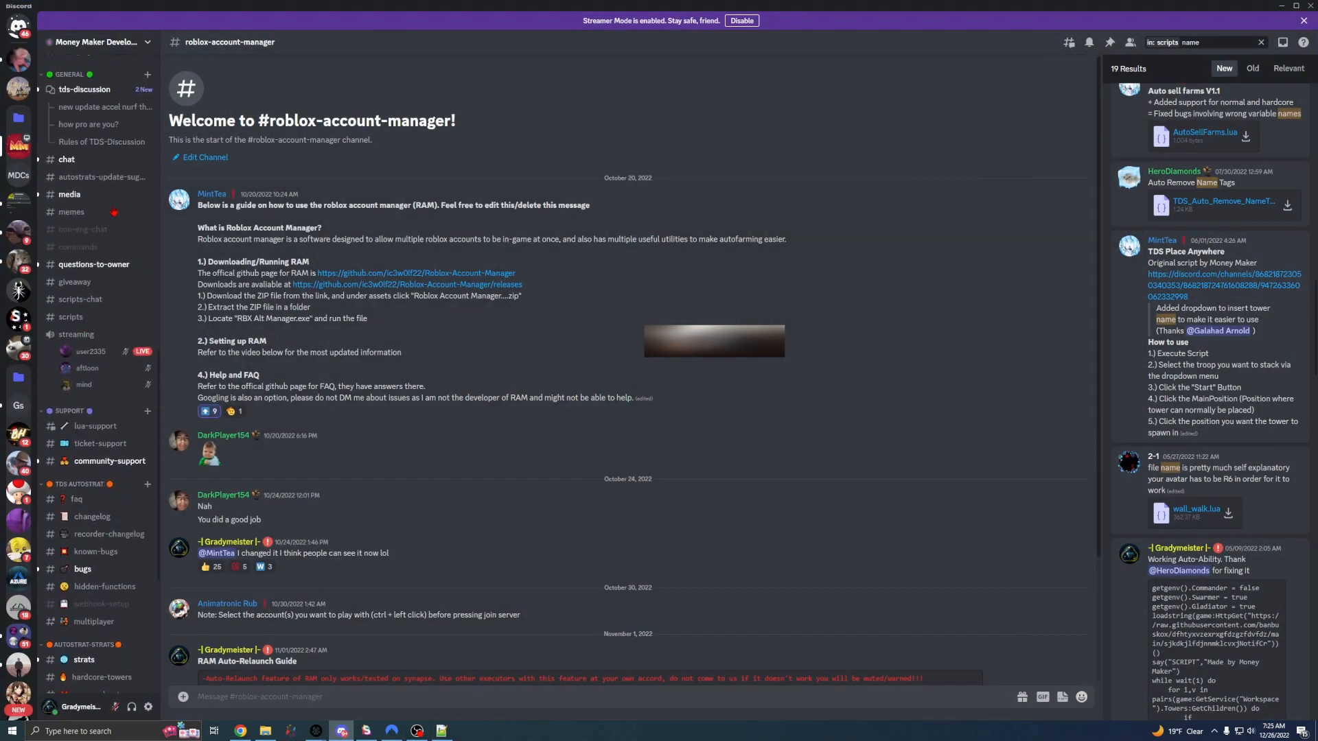
Show the #chat channel's TDS private server link and its pinned messages
click(66, 160)
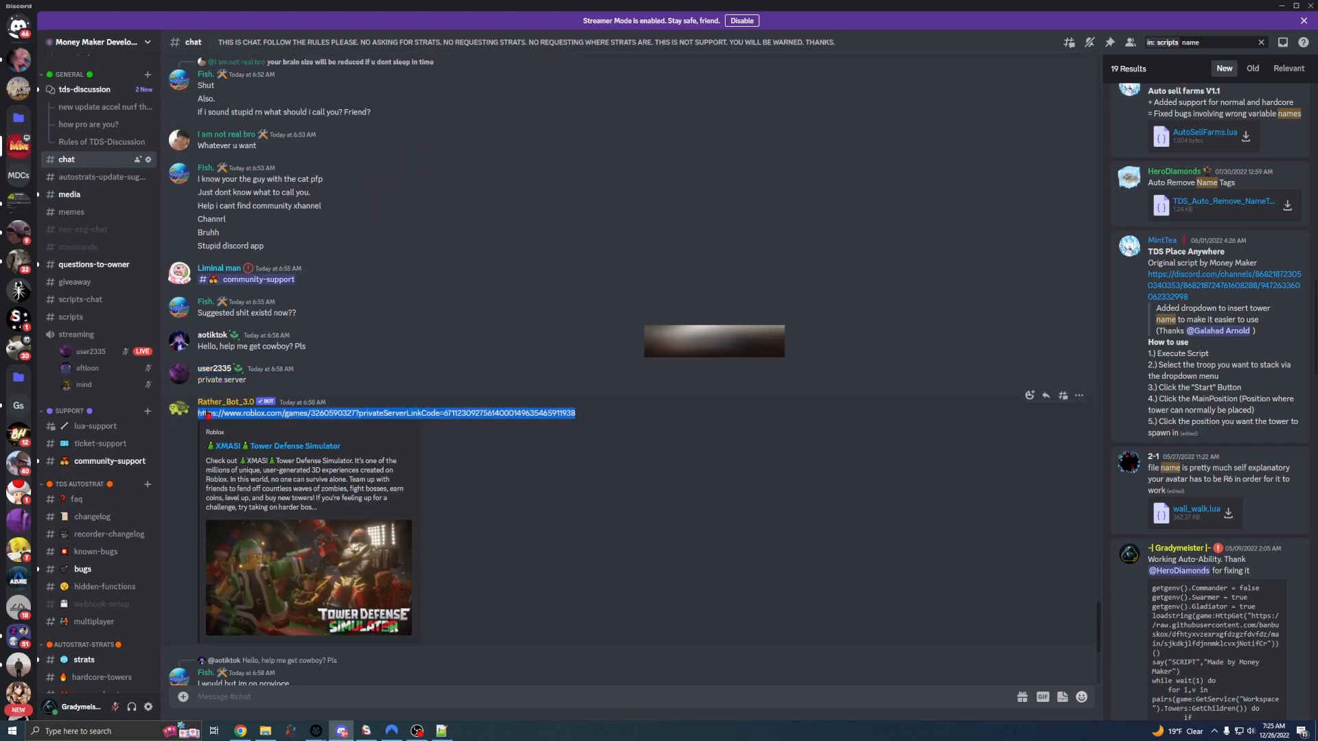
click(1109, 41)
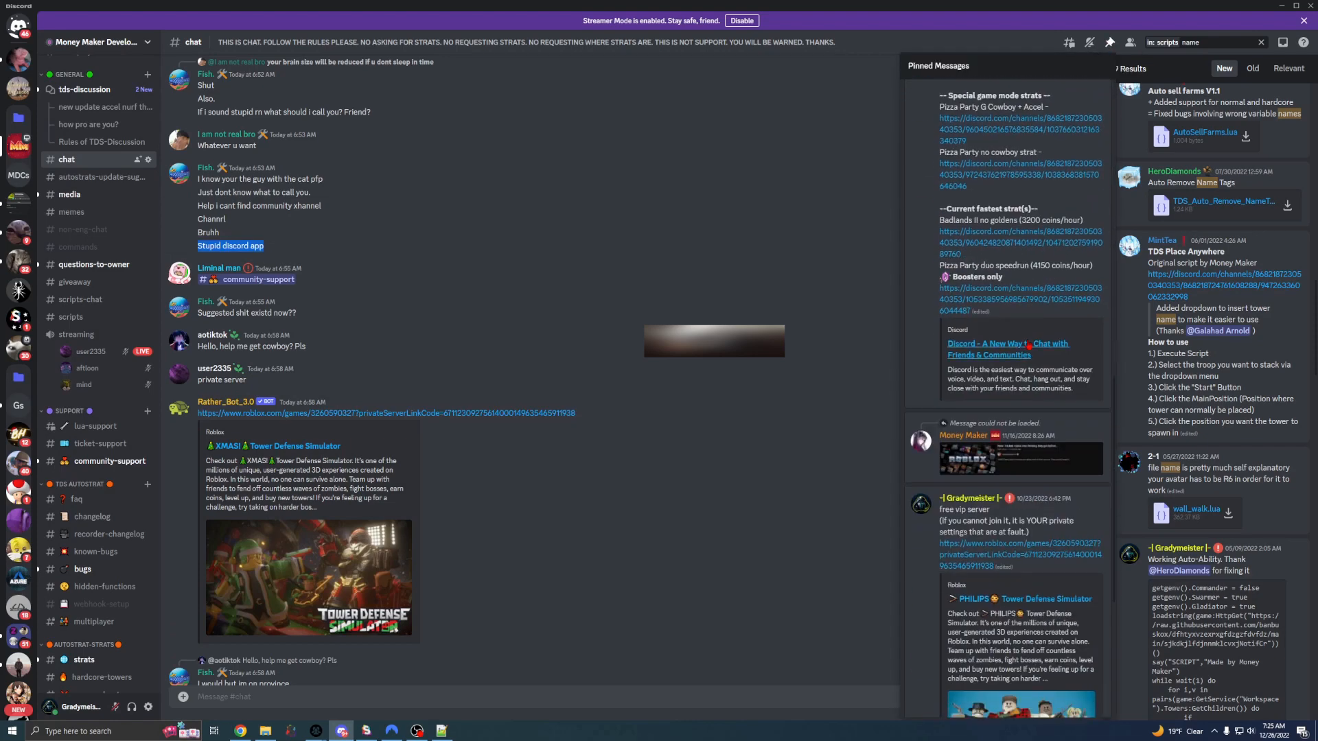
click(1109, 41)
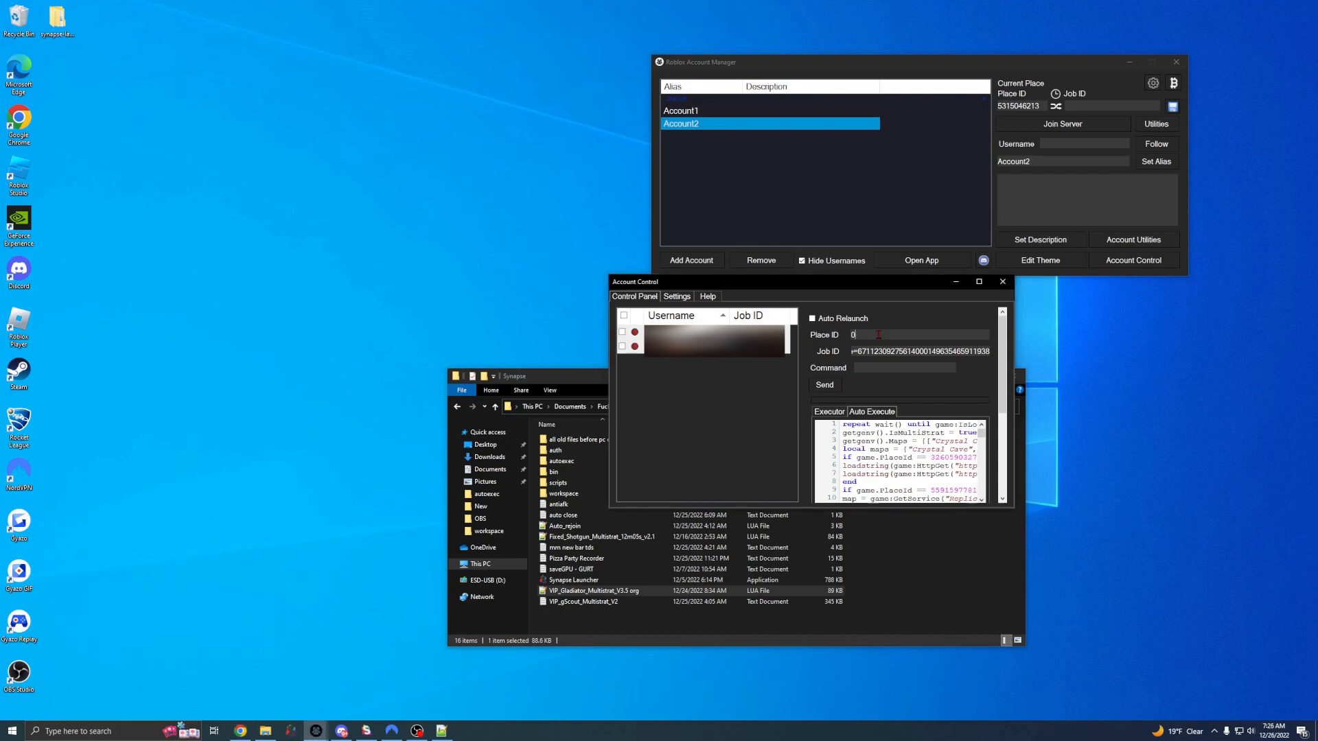
text(3260590327)
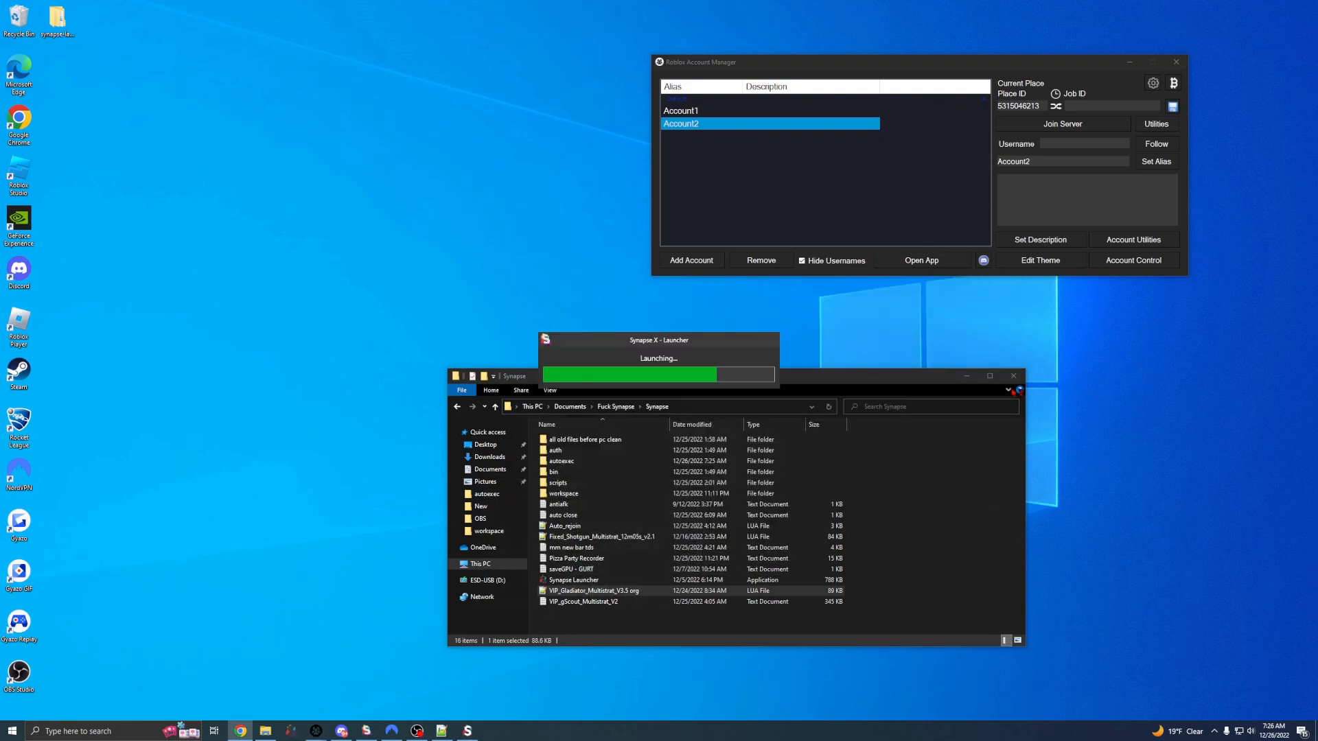
Close File Explorer once the Synapse X launcher finishes, leaving Roblox Account Manager open
click(1013, 375)
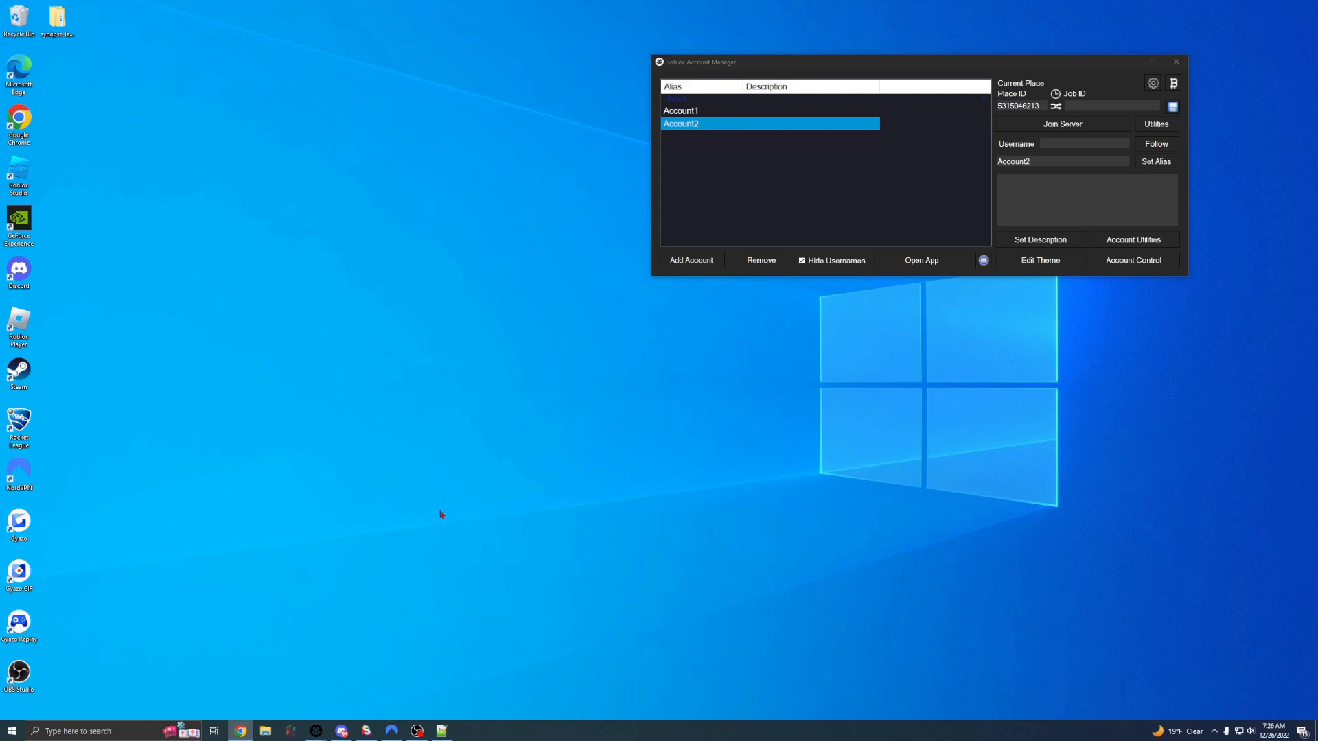
click(1063, 123)
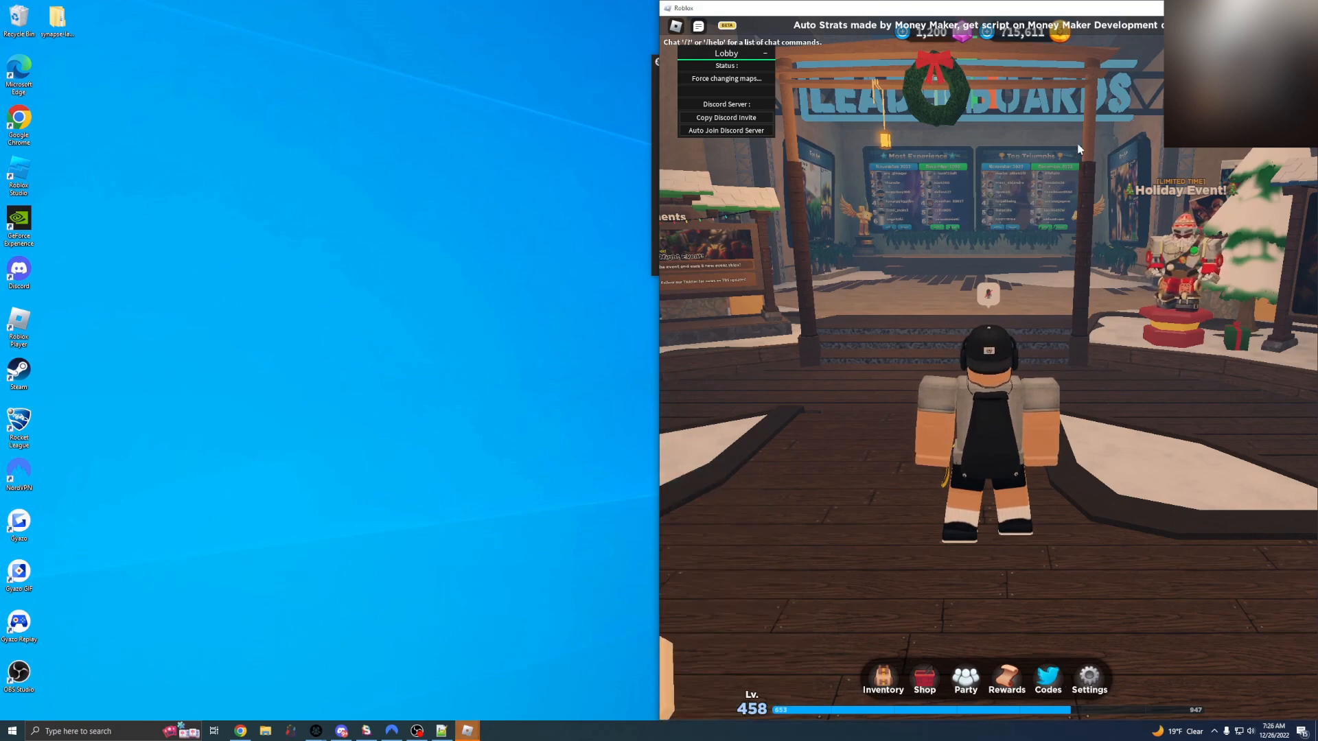
mouse_move(1013, 223)
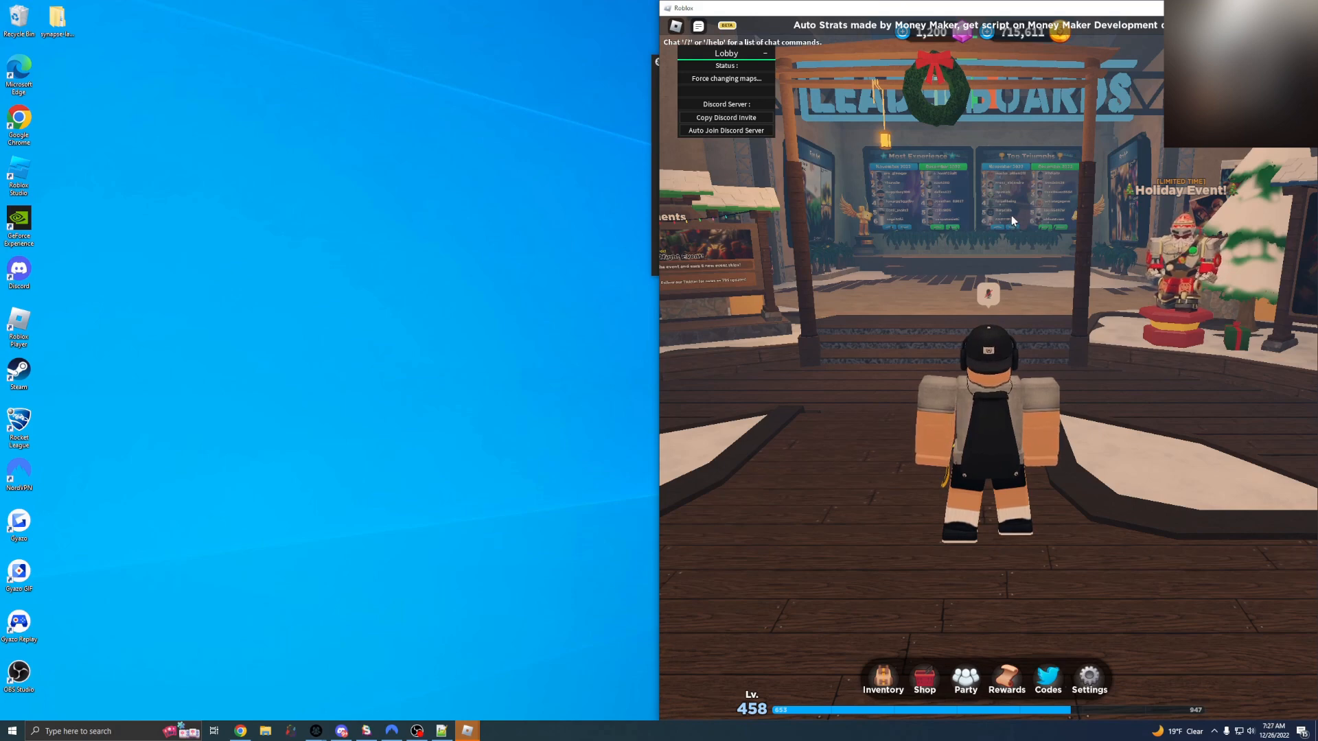
mouse_move(1102, 200)
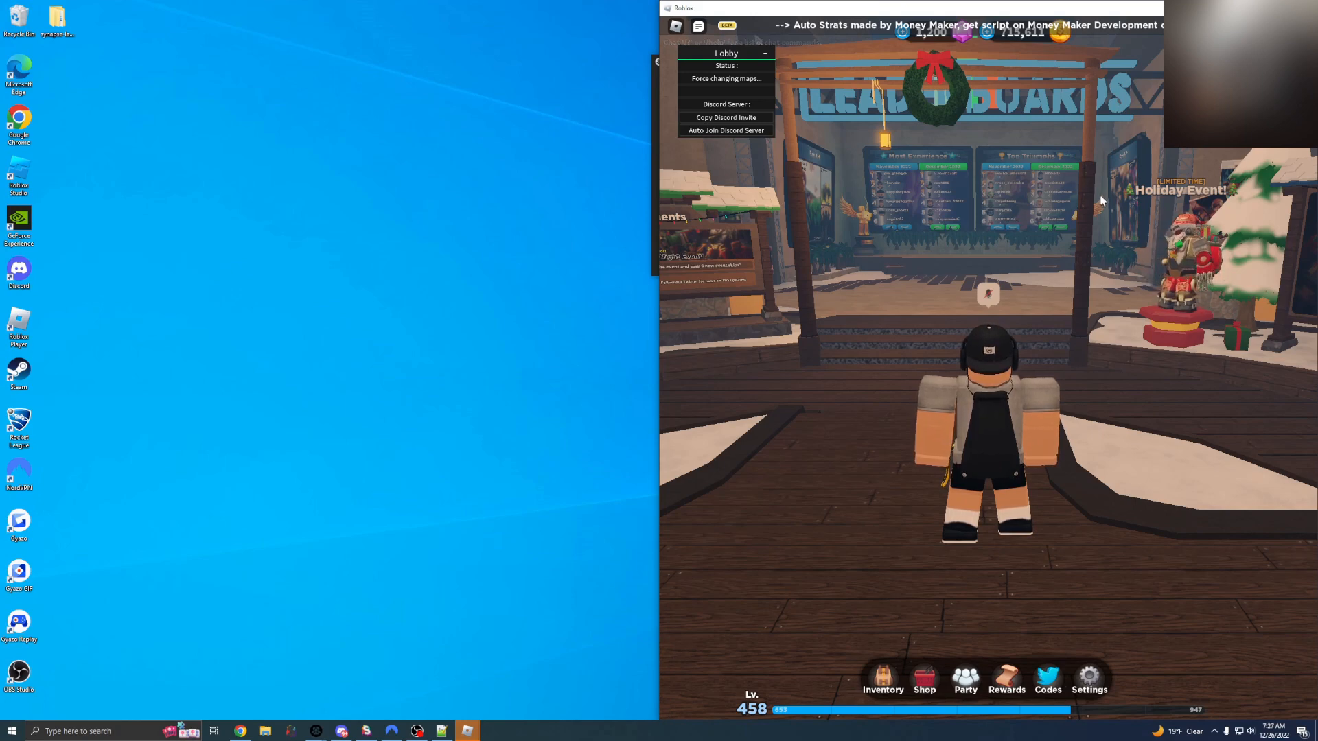